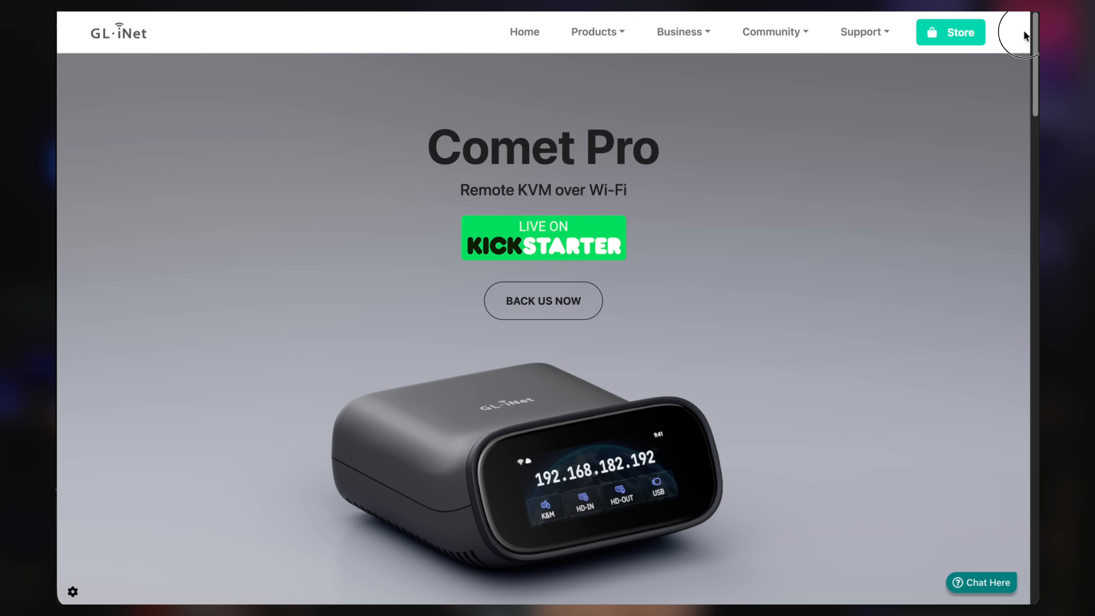
# - Scroll down the Comet Pro product page before switching to the KVM's setup page
pyautogui.scroll(-3)
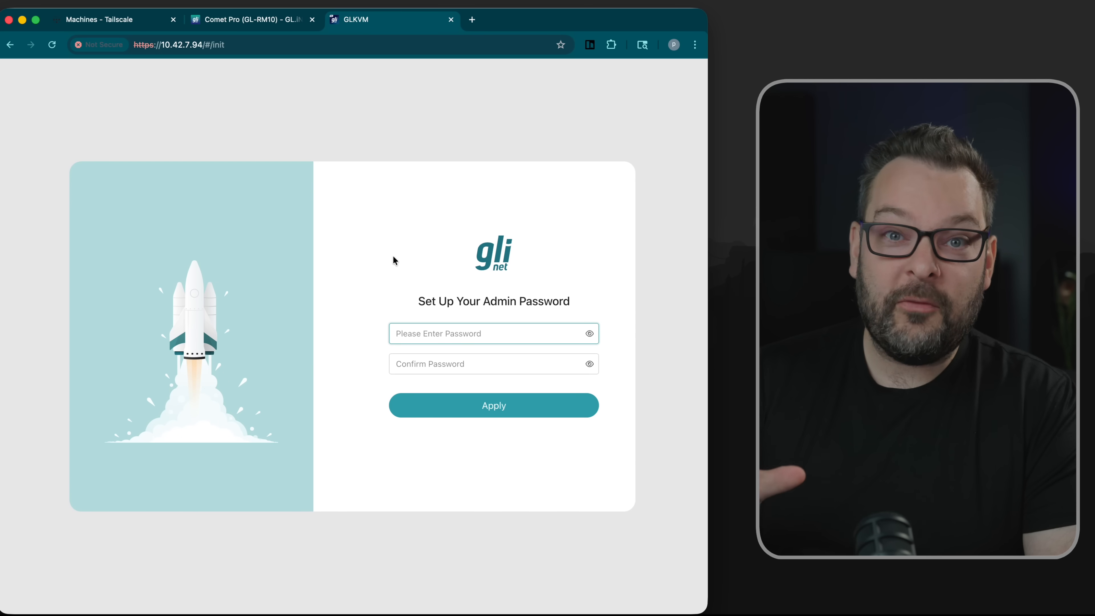
# - Apply the new admin password, then log in as root at the remote Proxmox console
pyautogui.write('•')
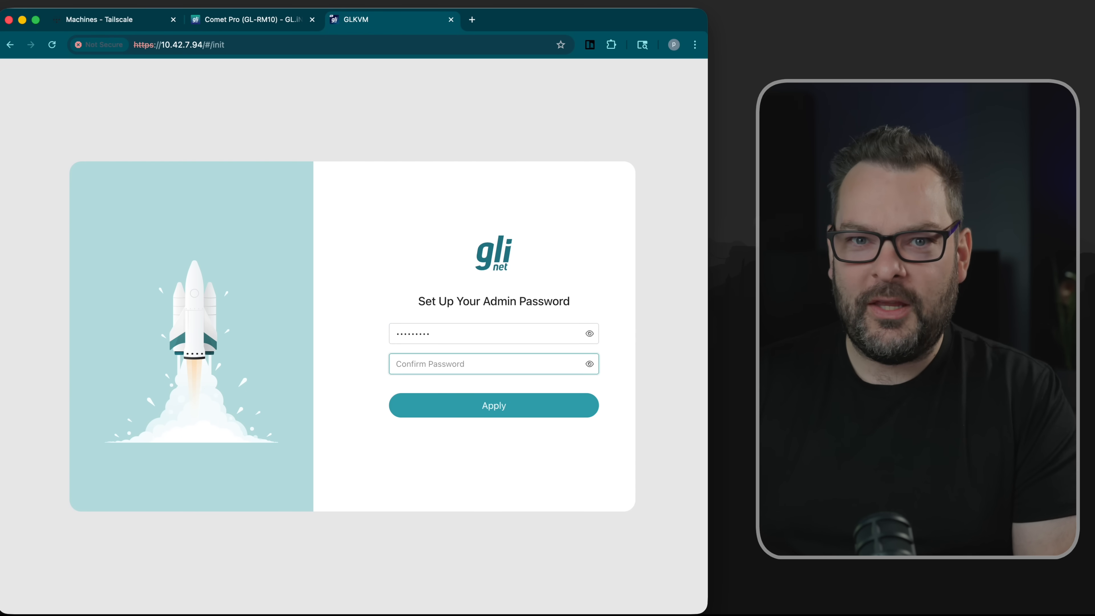
pyautogui.click(494, 406)
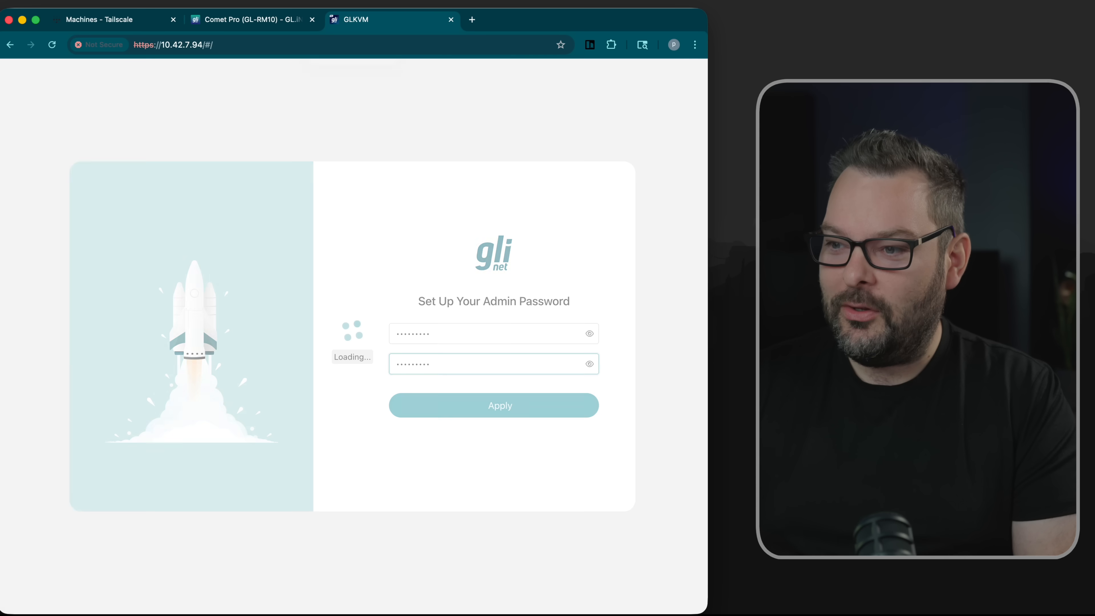
pyautogui.click(499, 405)
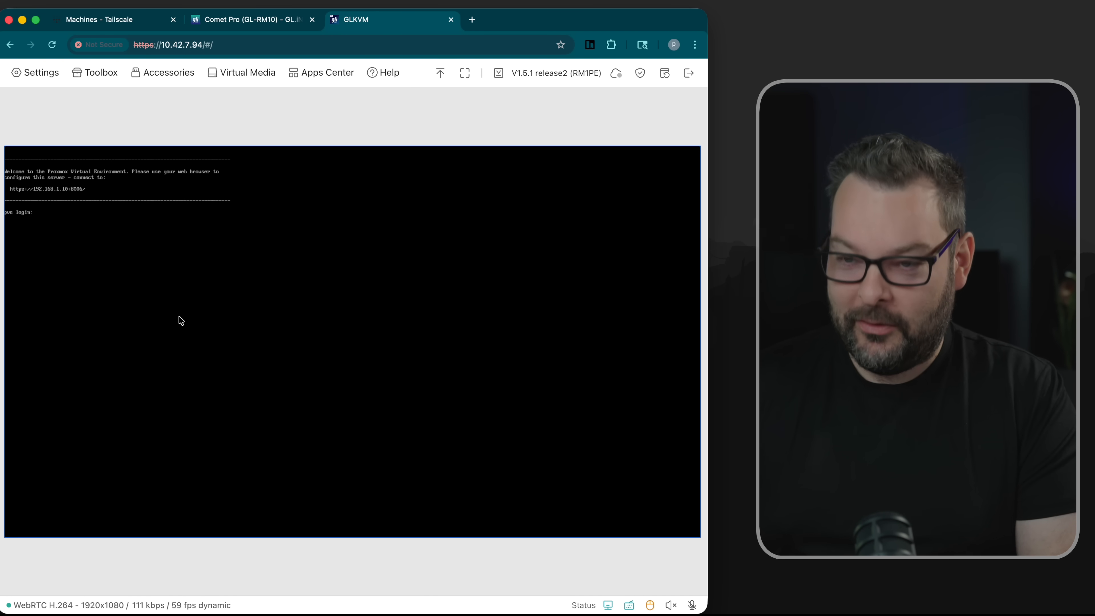
pyautogui.write('root')
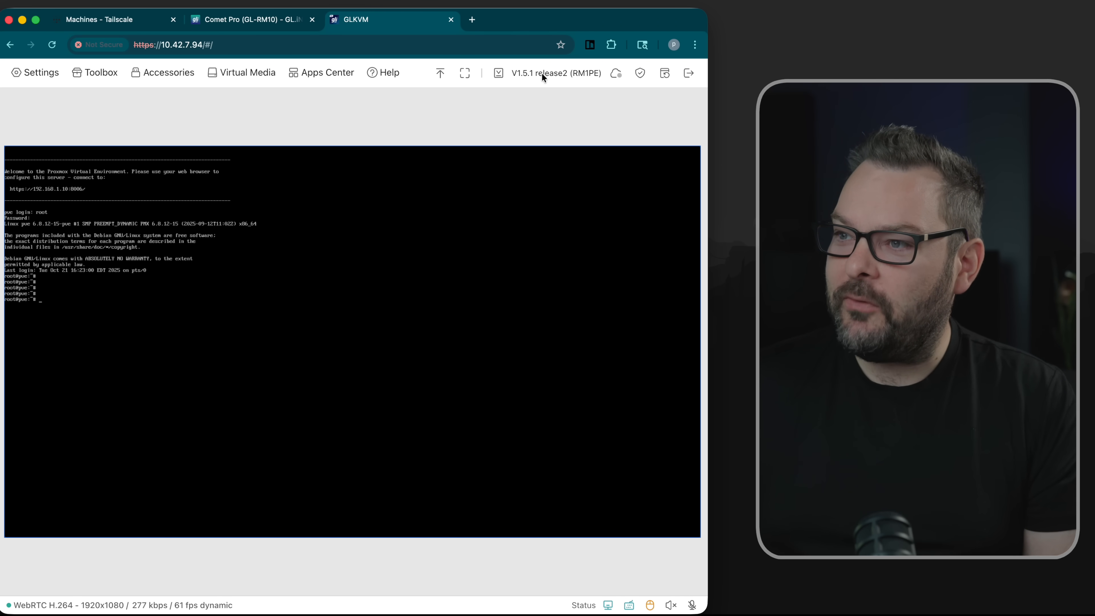
pyautogui.moveTo(549, 83)
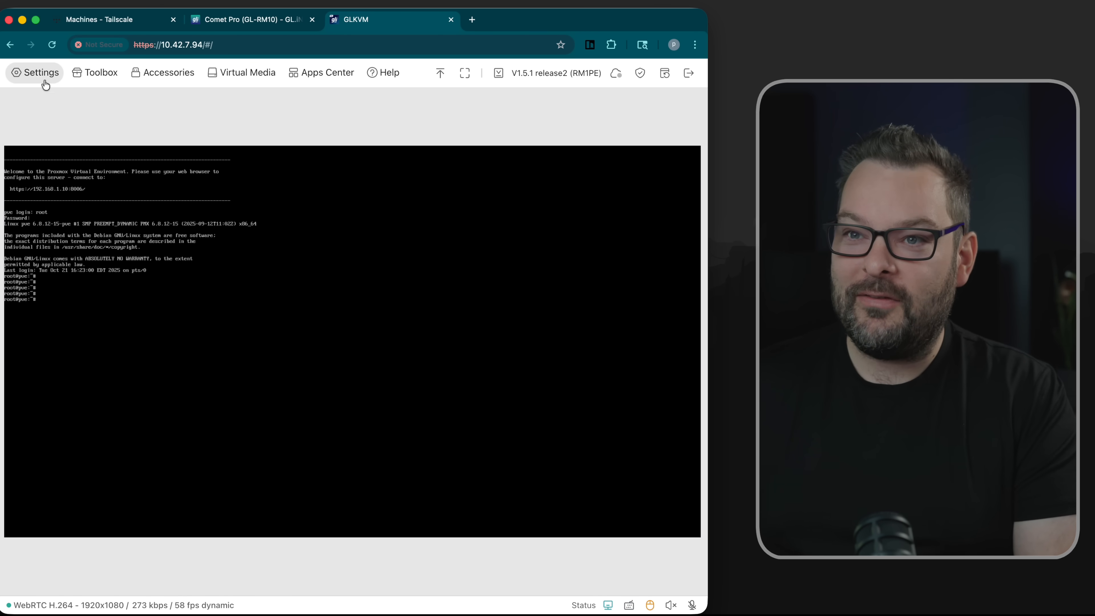
# - Review Quality and Mode options in Settings and set EDID to 1920x1080/ASUS/60Hz
pyautogui.click(37, 72)
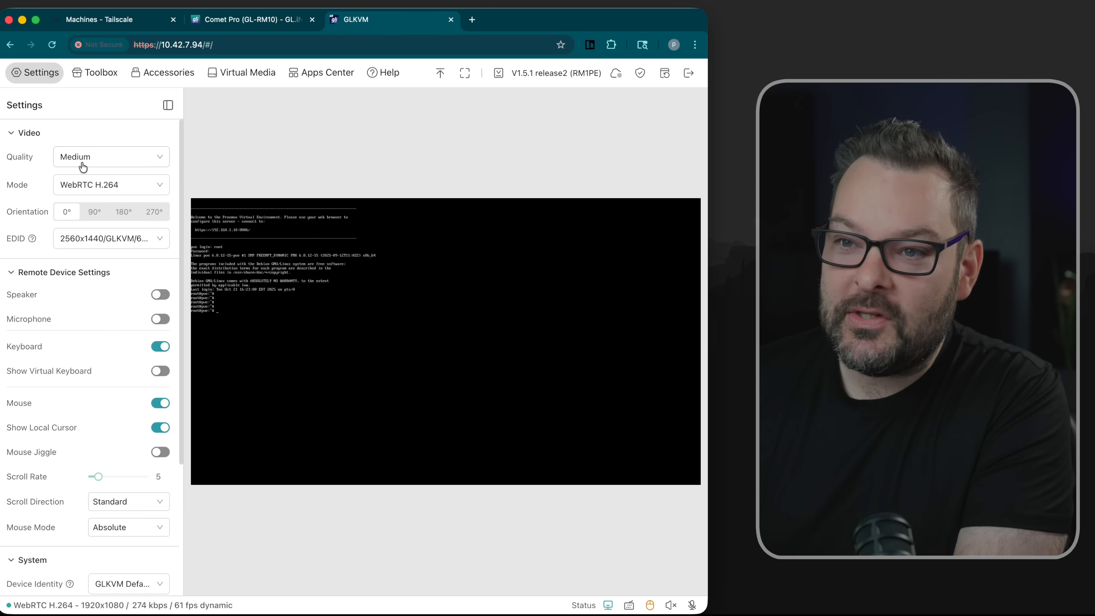
pyautogui.click(111, 157)
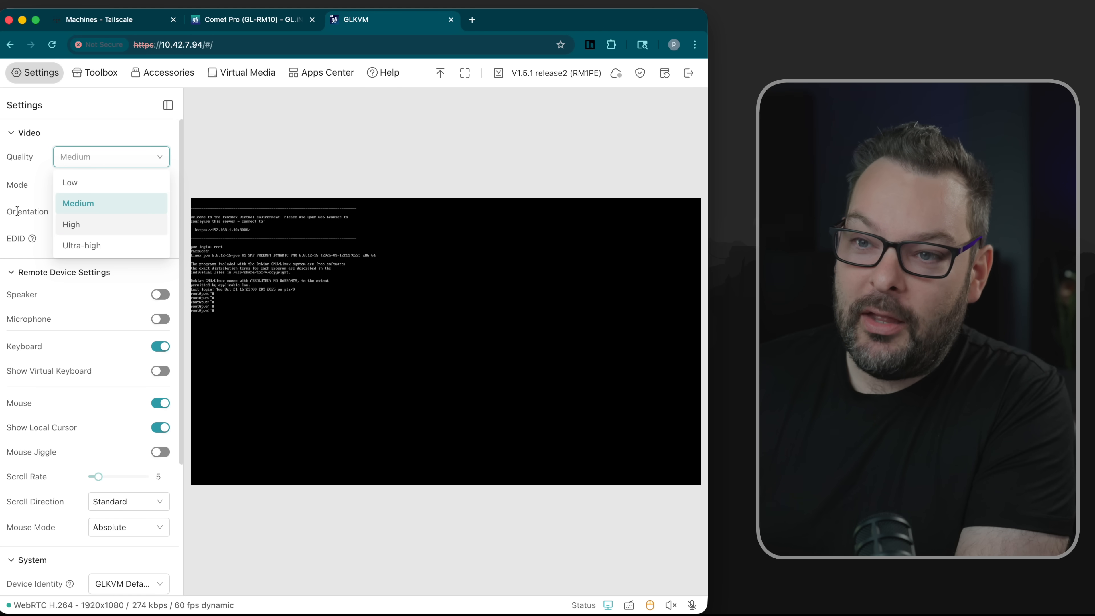
pyautogui.click(111, 184)
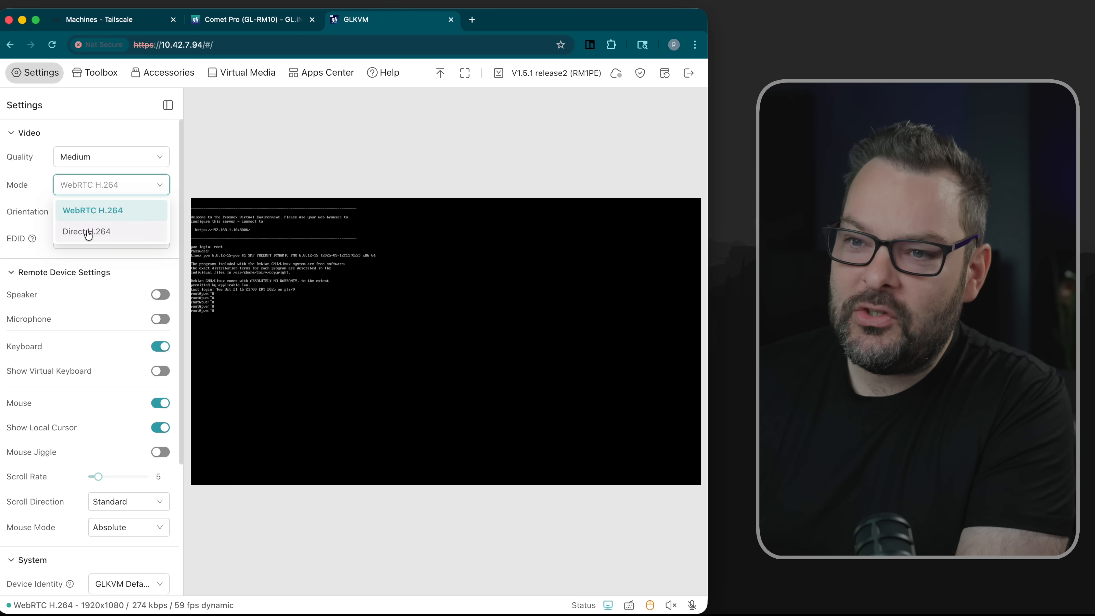
pyautogui.click(90, 210)
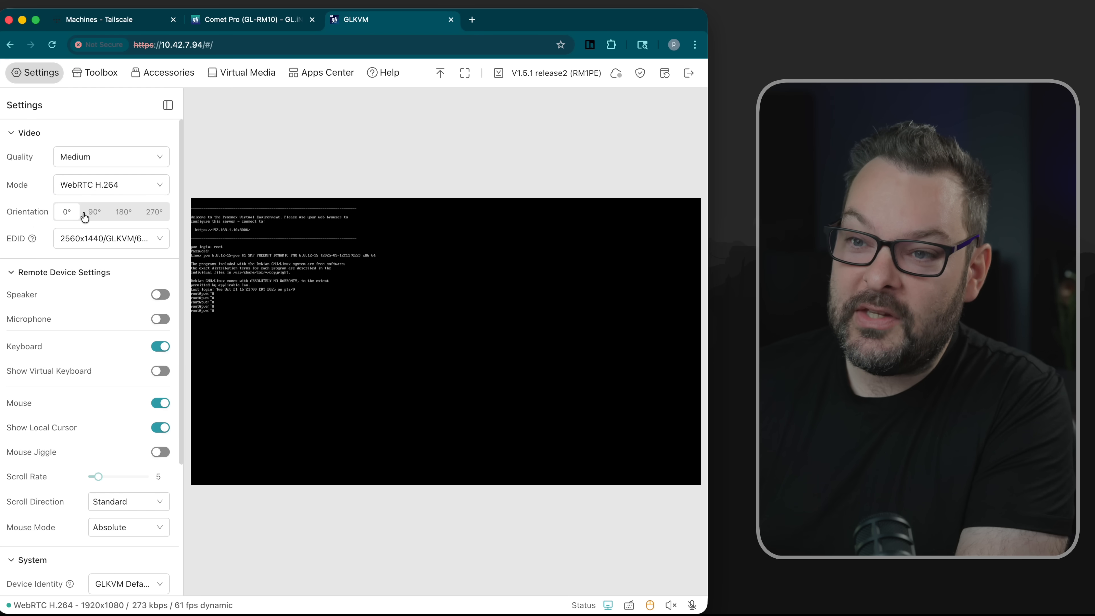
pyautogui.click(112, 238)
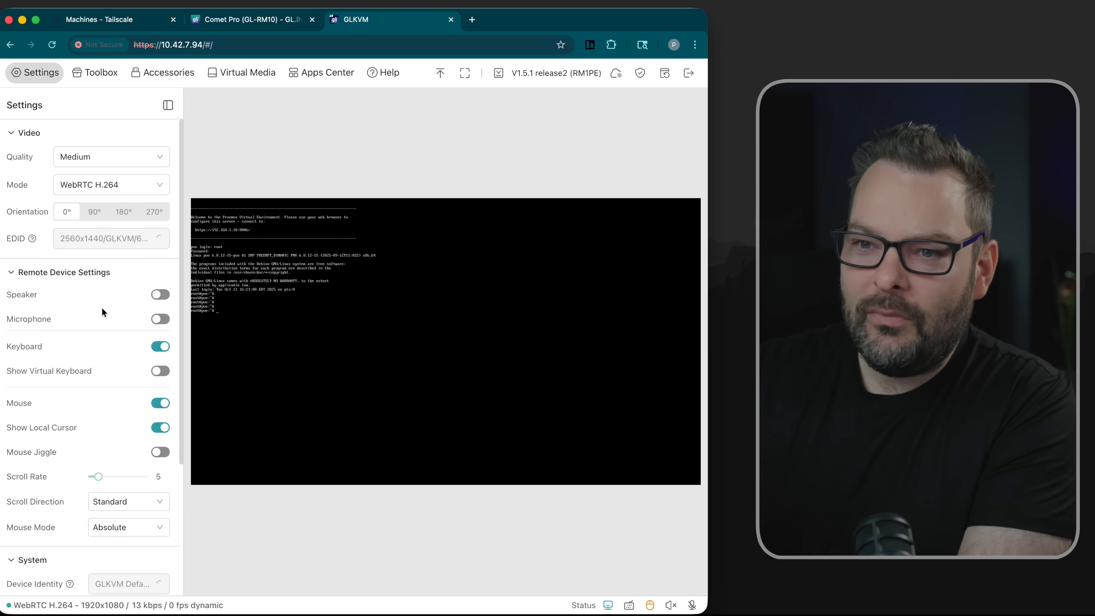
pyautogui.click(111, 238)
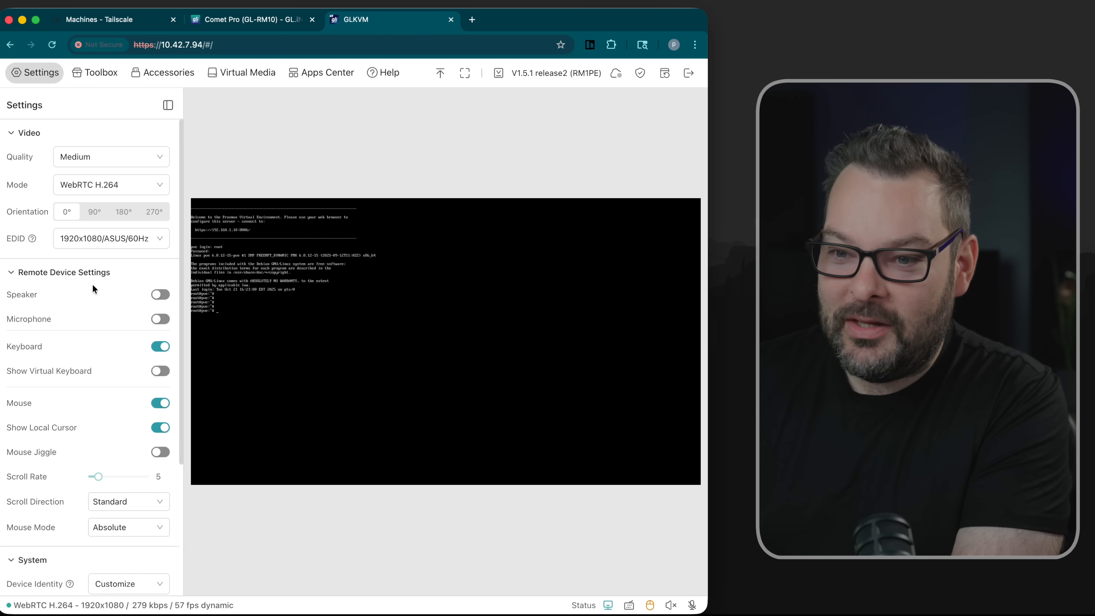
pyautogui.click(160, 370)
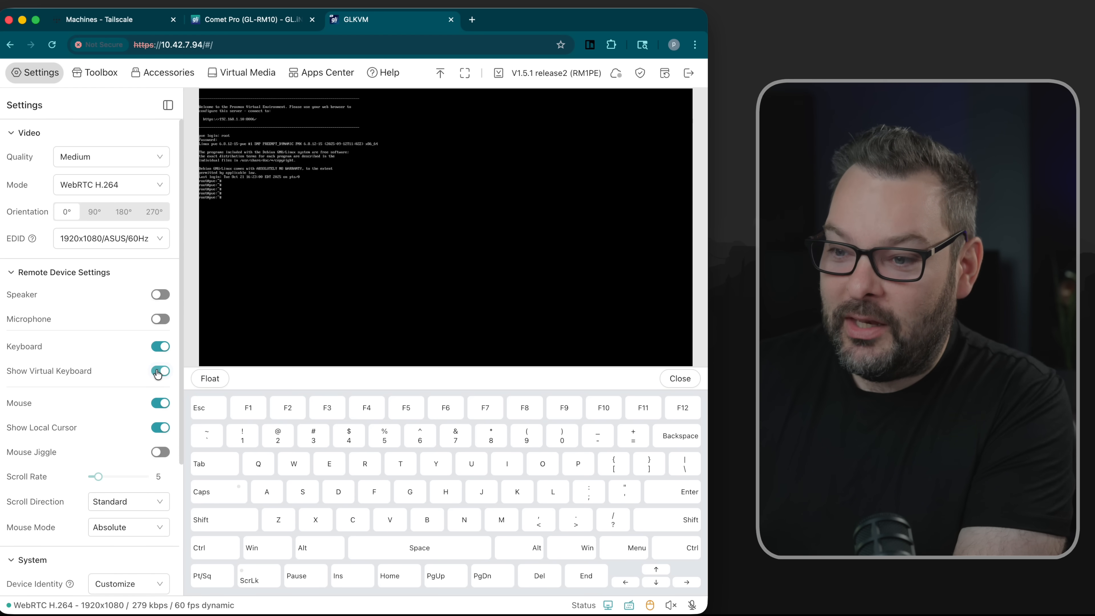
pyautogui.click(161, 371)
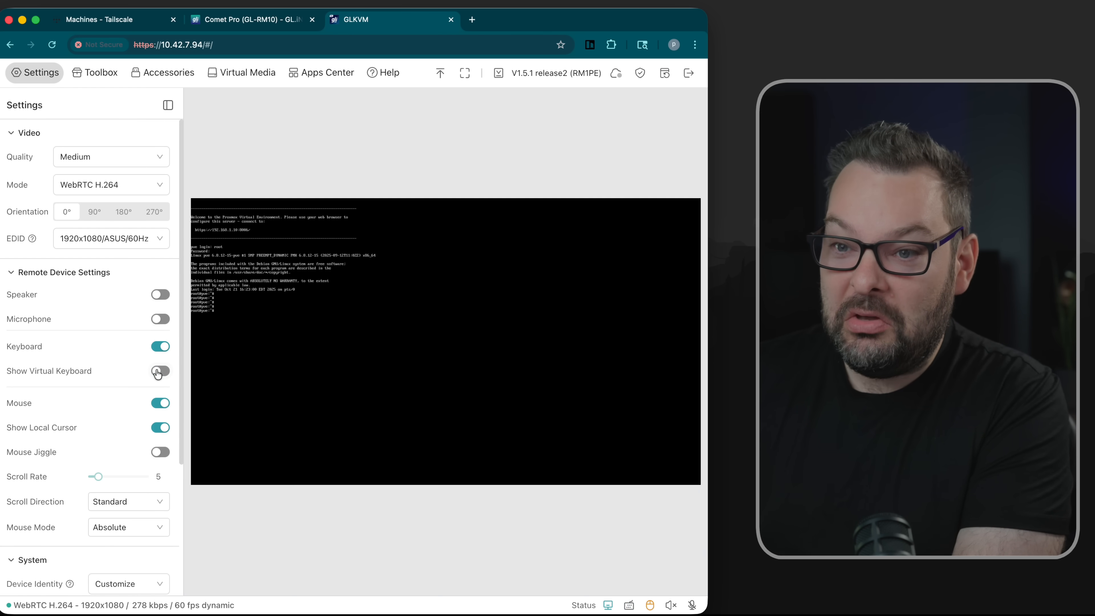
pyautogui.scroll(-3)
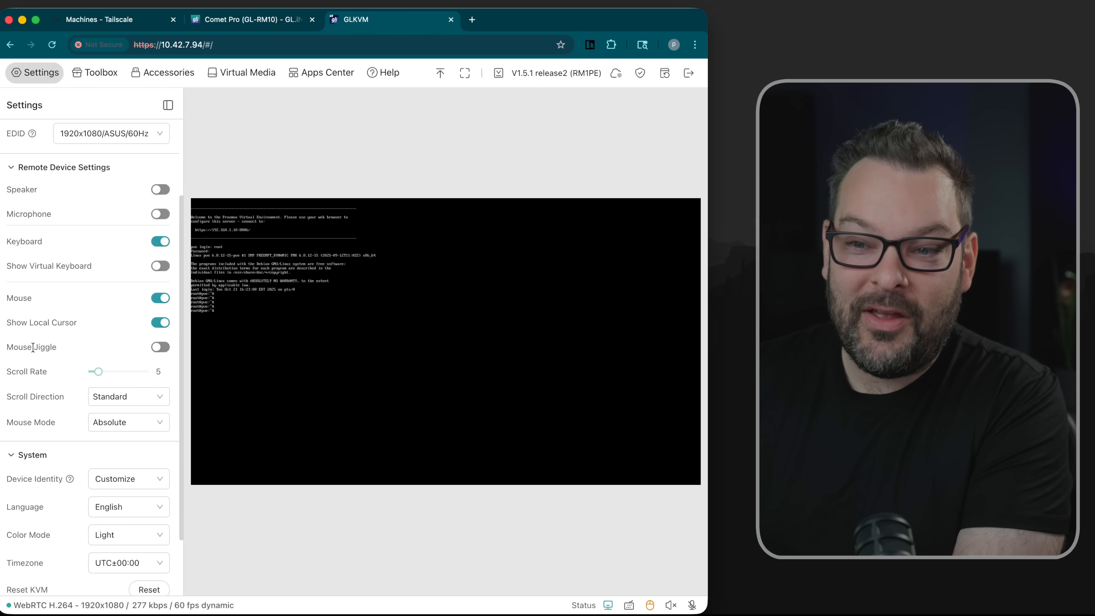
pyautogui.moveTo(94, 353)
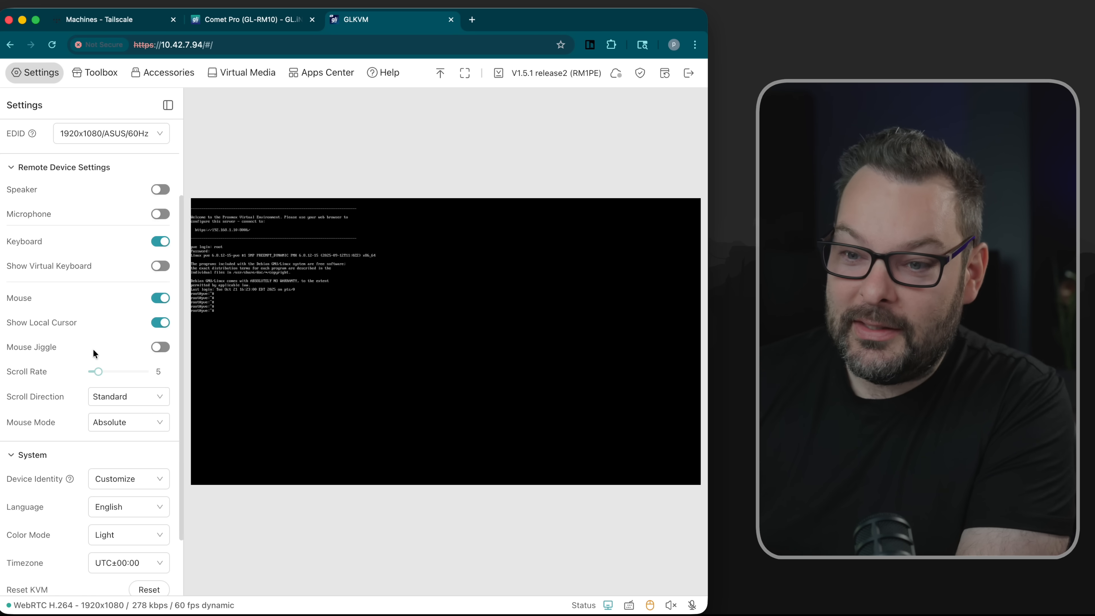
pyautogui.scroll(-3)
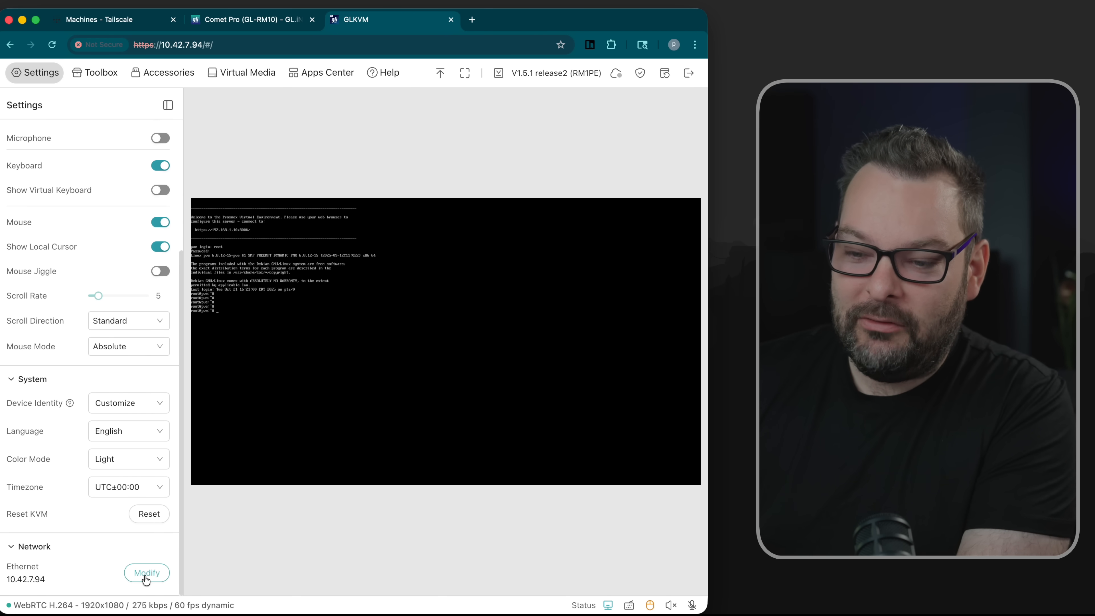
pyautogui.moveTo(81, 92)
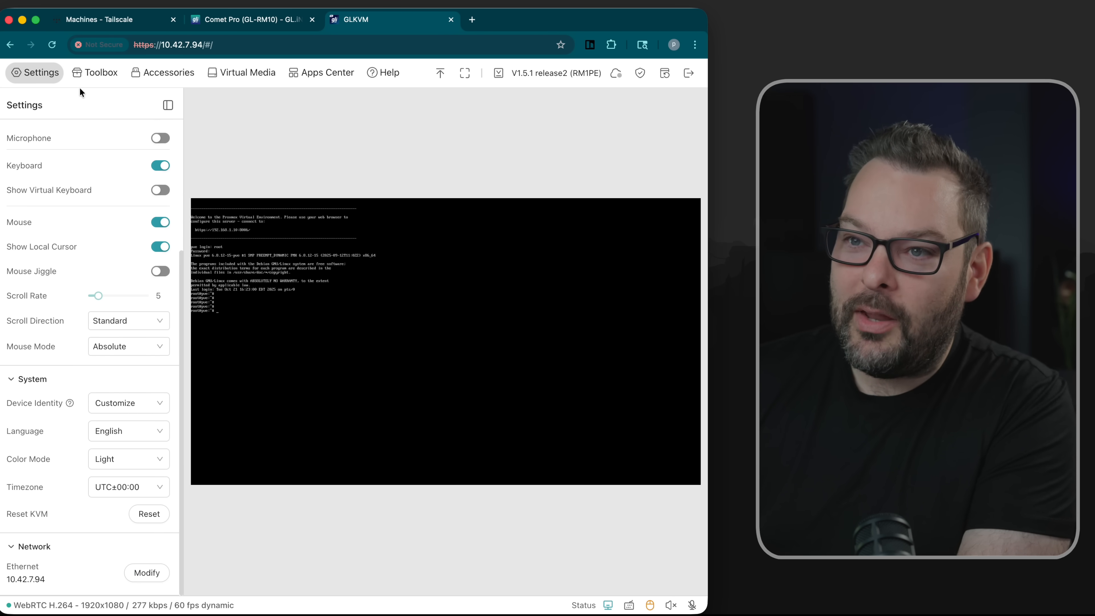
# - Copy the tailnet description from Tailscale and paste it to the remote shell via the Toolbox clipboard
pyautogui.click(101, 73)
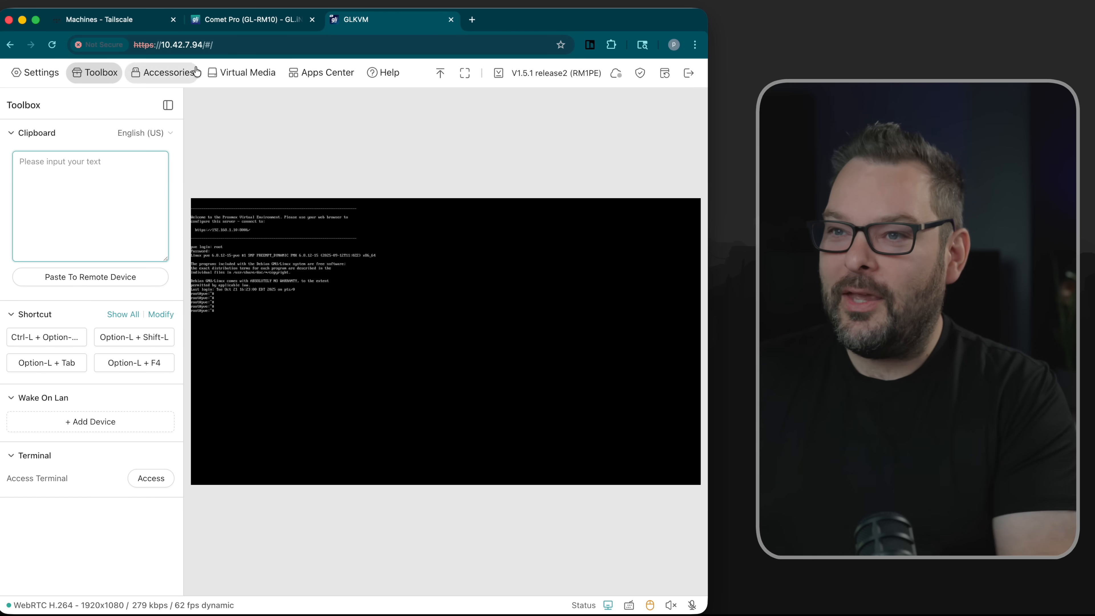
pyautogui.click(99, 20)
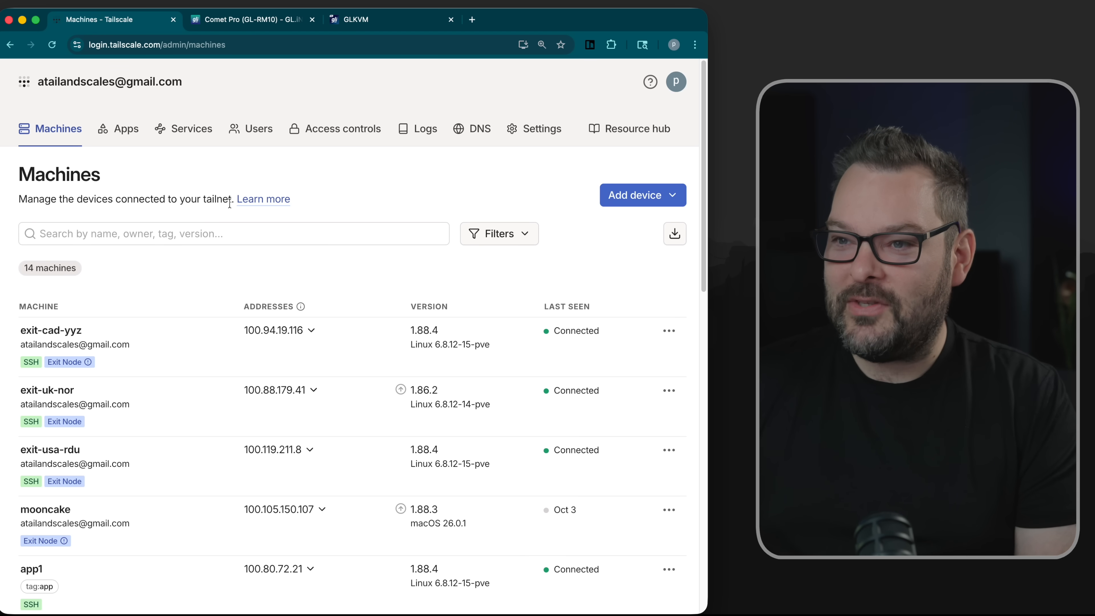
pyautogui.doubleClick(220, 199)
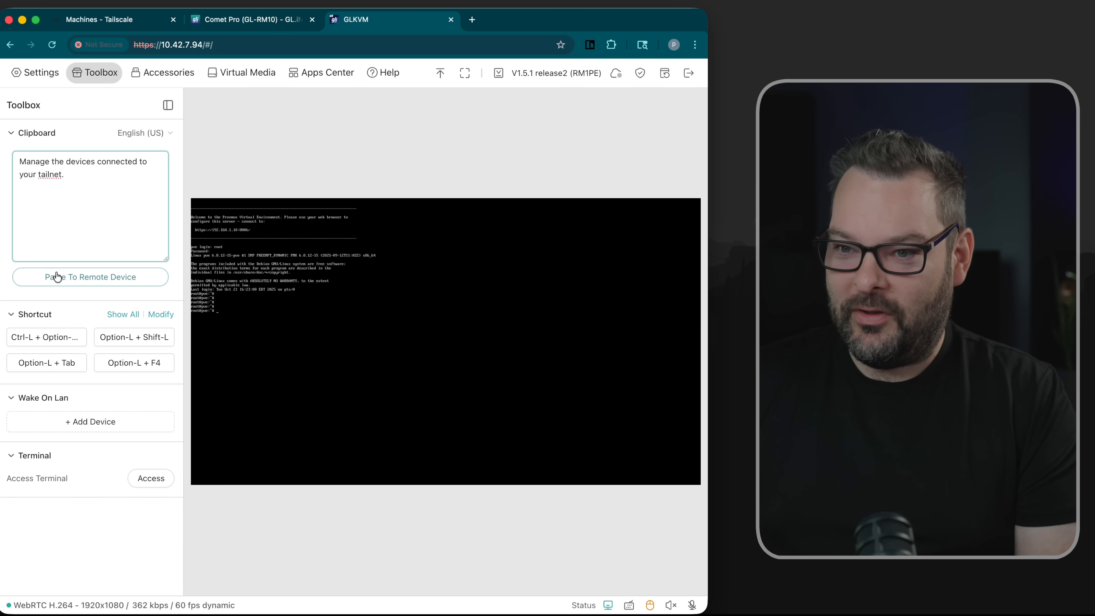
pyautogui.click(90, 277)
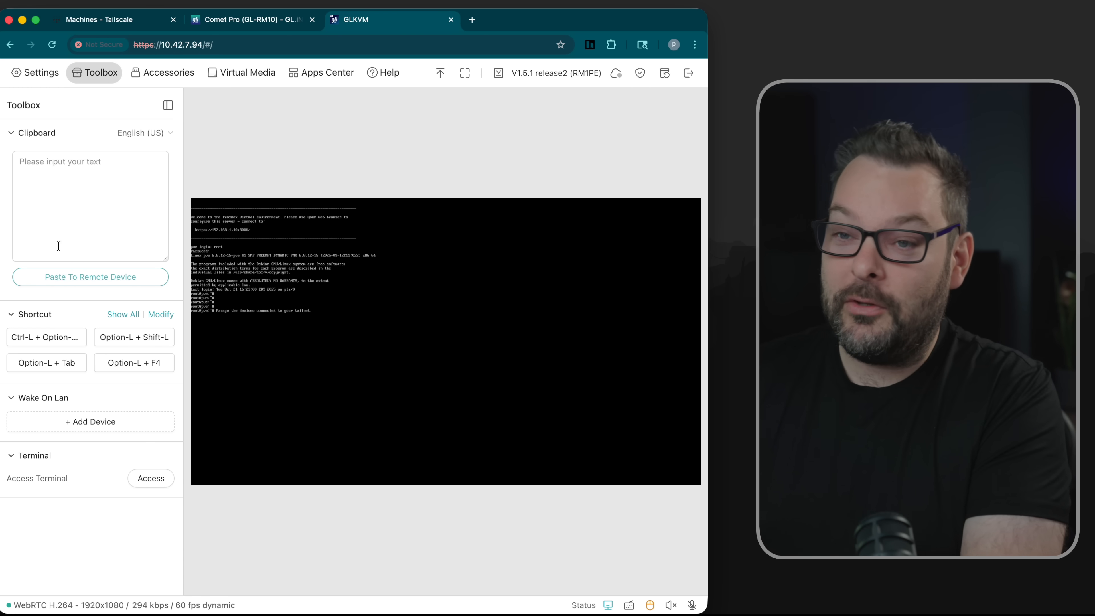
pyautogui.moveTo(97, 310)
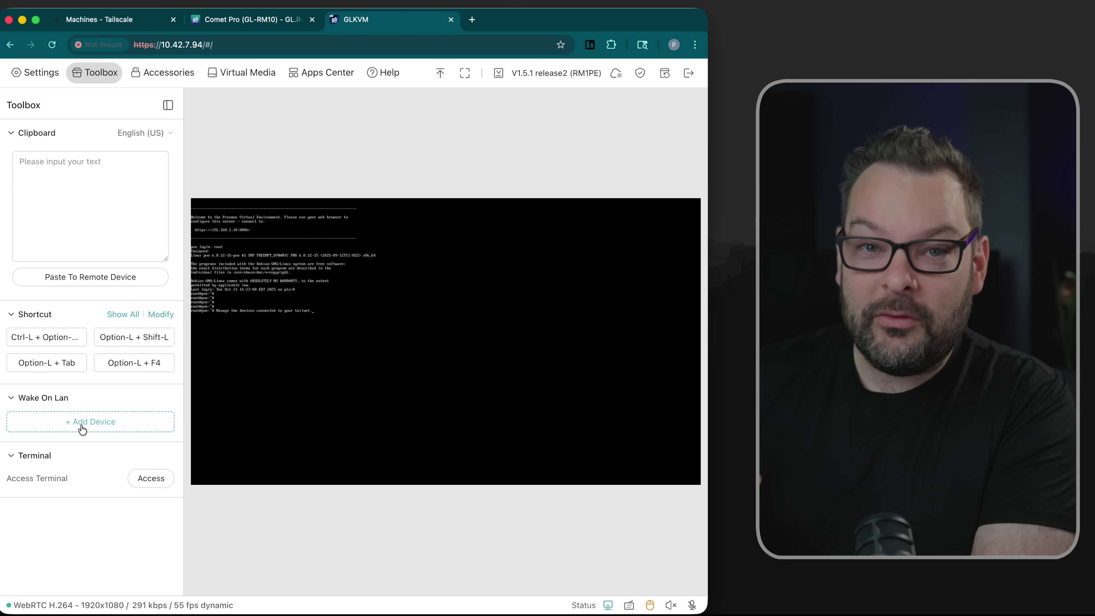
pyautogui.click(90, 422)
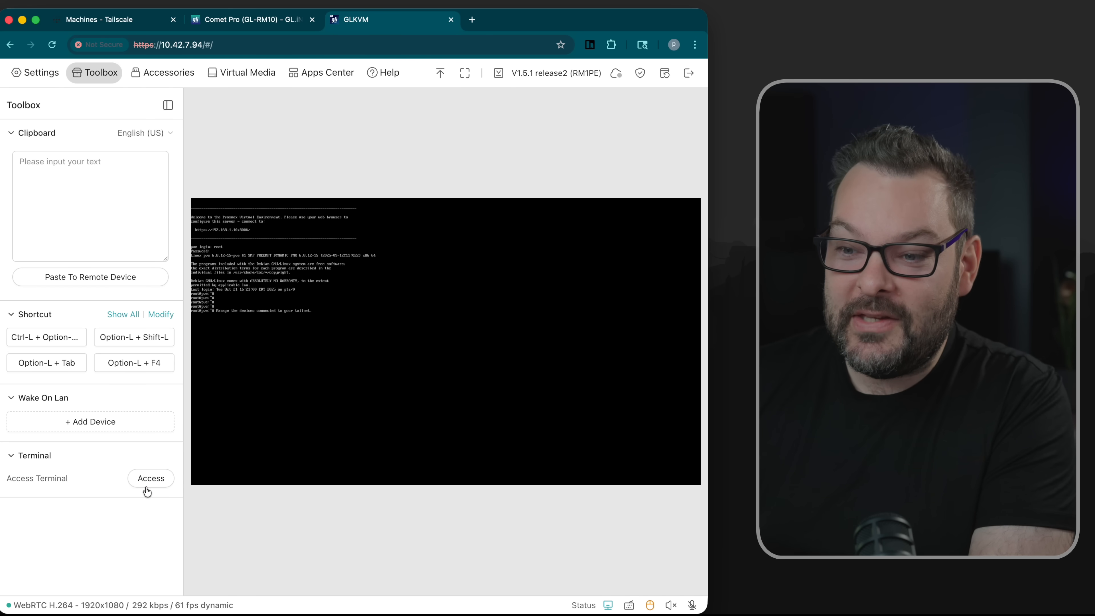
pyautogui.click(150, 479)
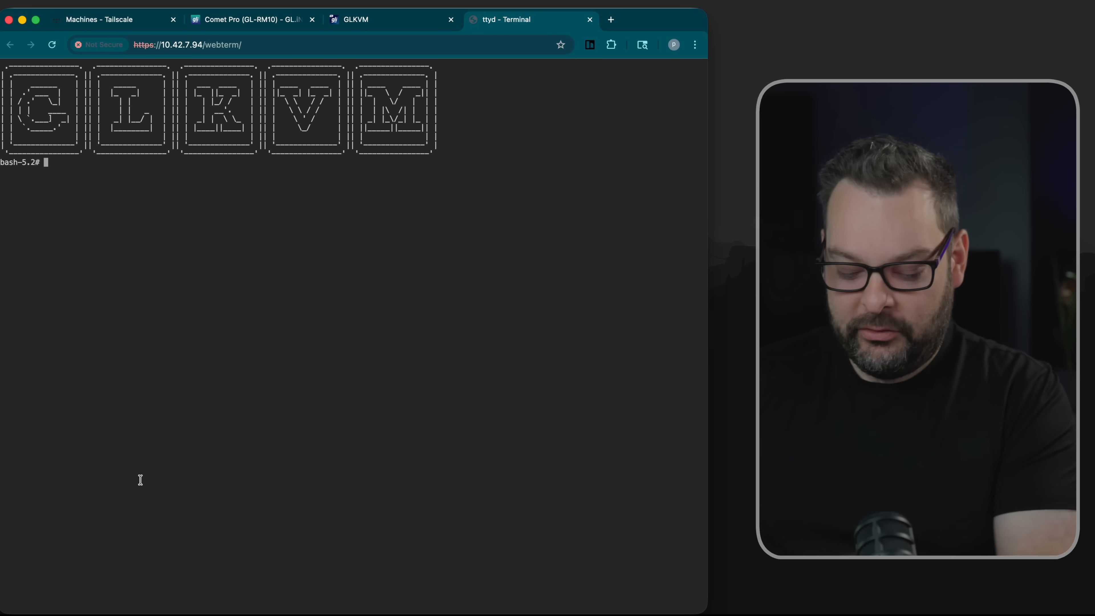
pyautogui.write('htop')
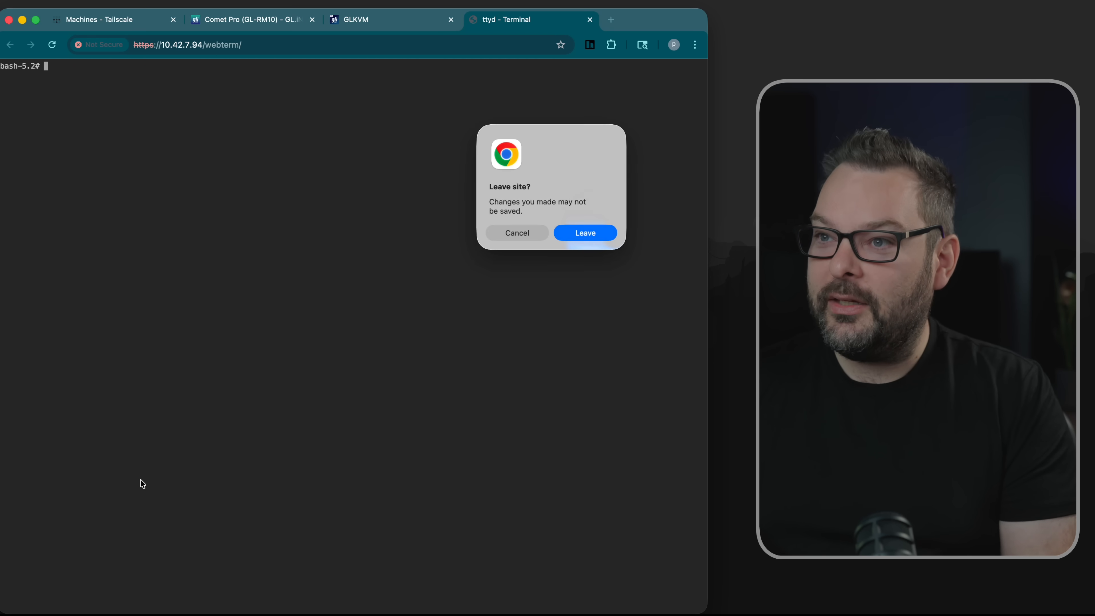
pyautogui.click(585, 233)
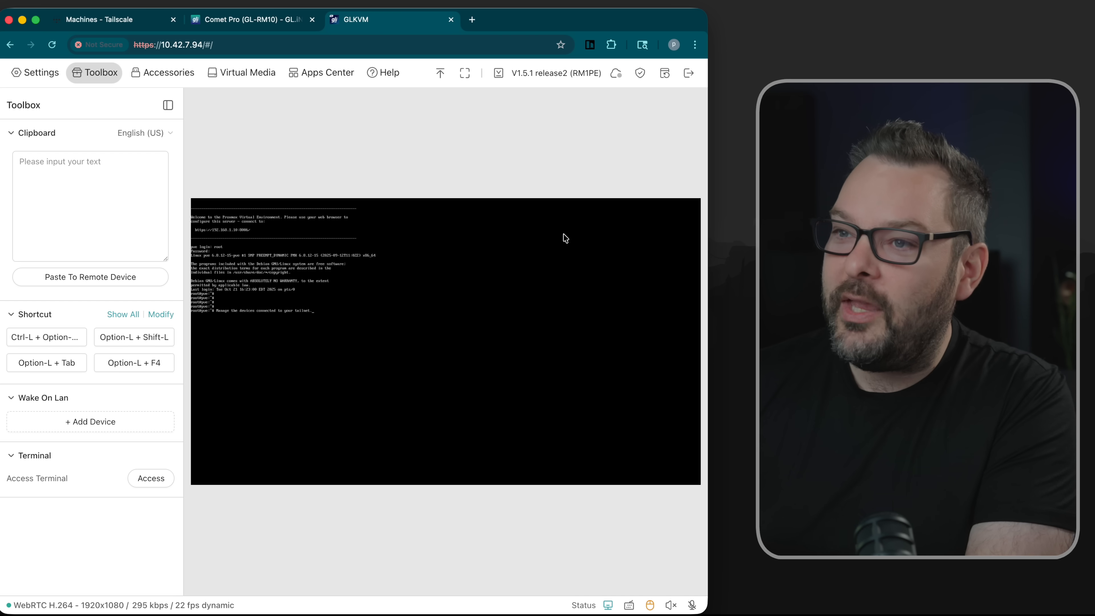
# - Browse the Accessories and Virtual Media panels, then reach the Apps Center list
pyautogui.click(169, 73)
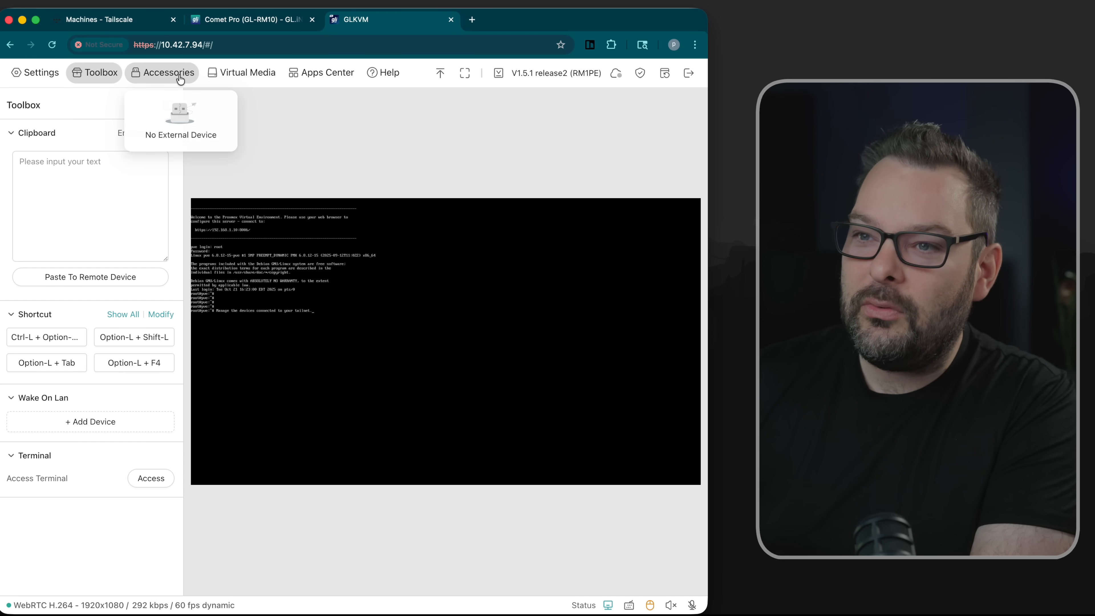
pyautogui.click(248, 73)
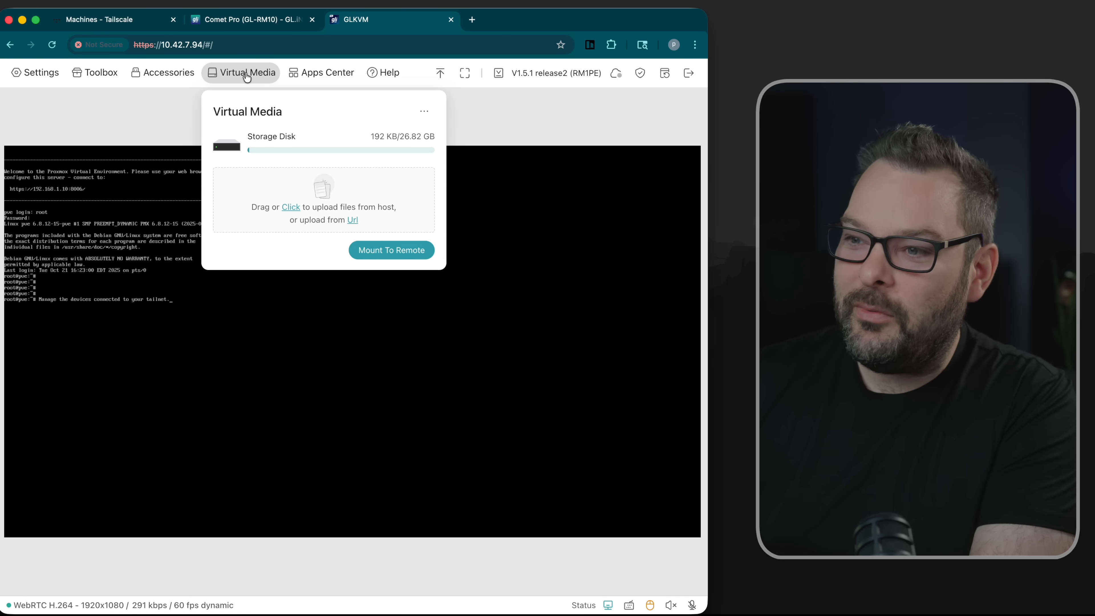
pyautogui.moveTo(311, 77)
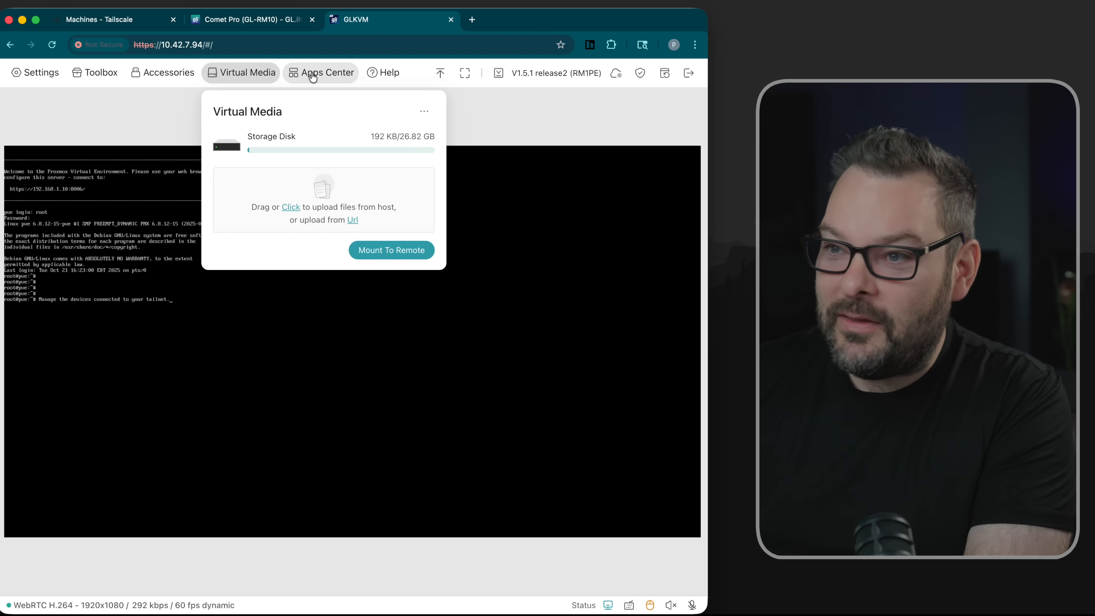
pyautogui.click(315, 73)
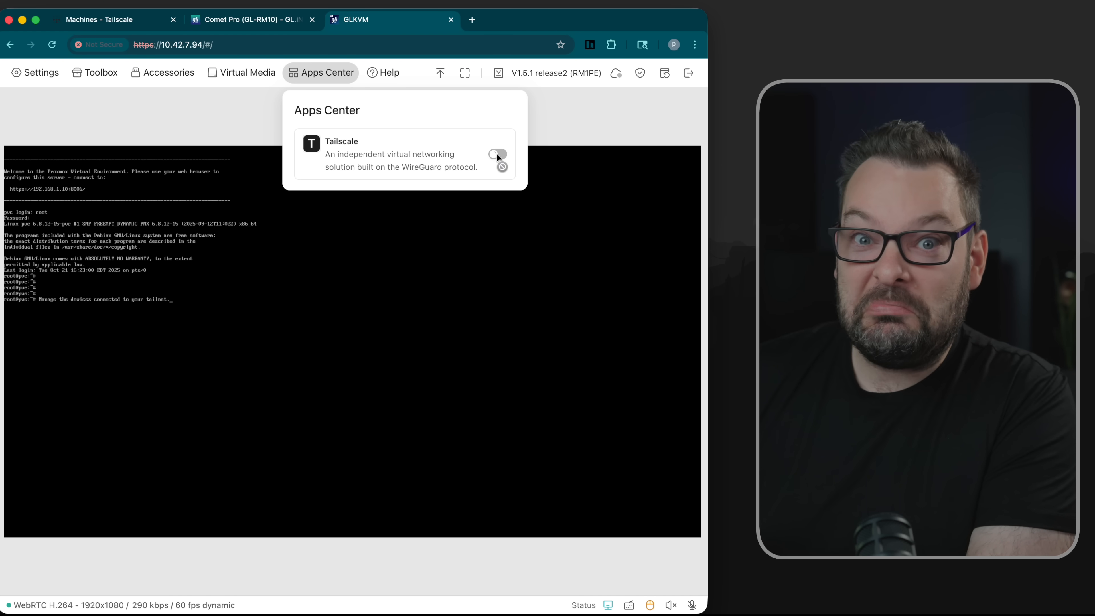
# - Switch Tailscale on, start Bind Device and choose Google sign-in with the listed account
pyautogui.click(497, 162)
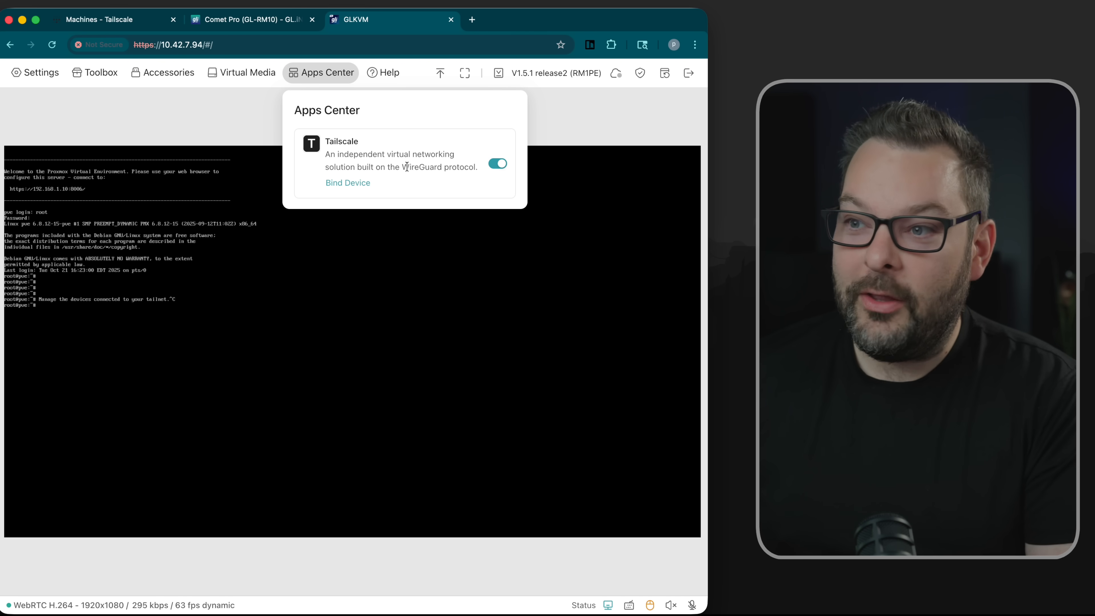
pyautogui.click(348, 183)
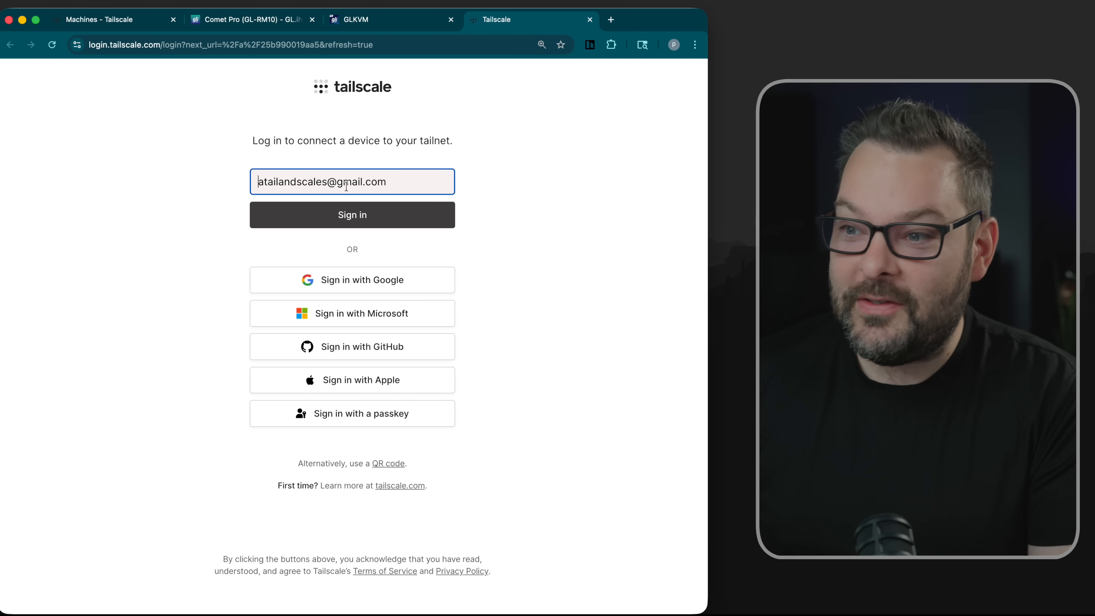
pyautogui.click(352, 280)
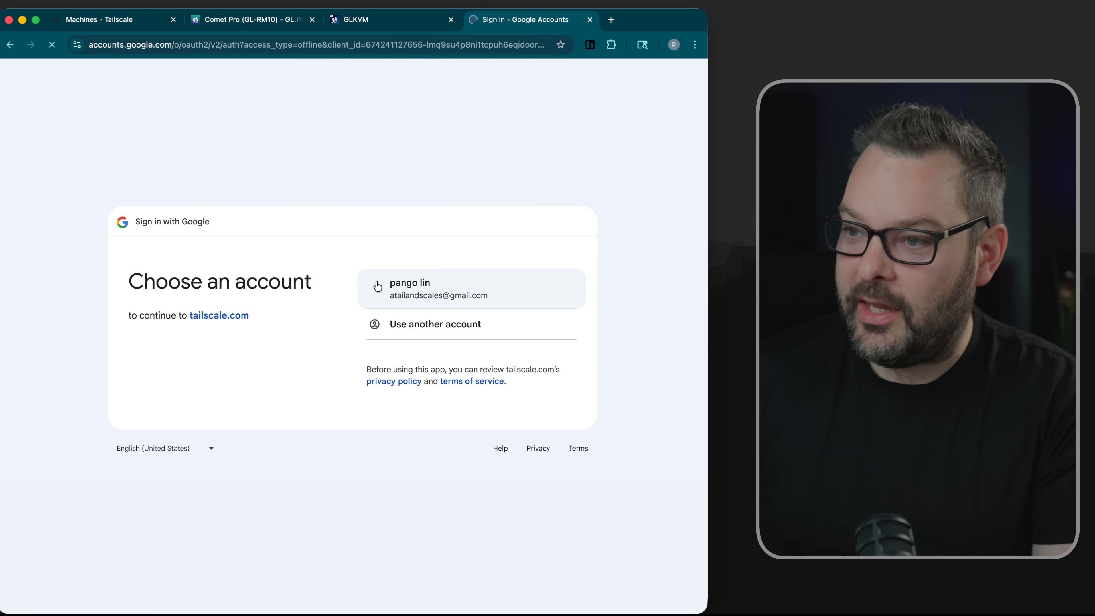
pyautogui.click(421, 288)
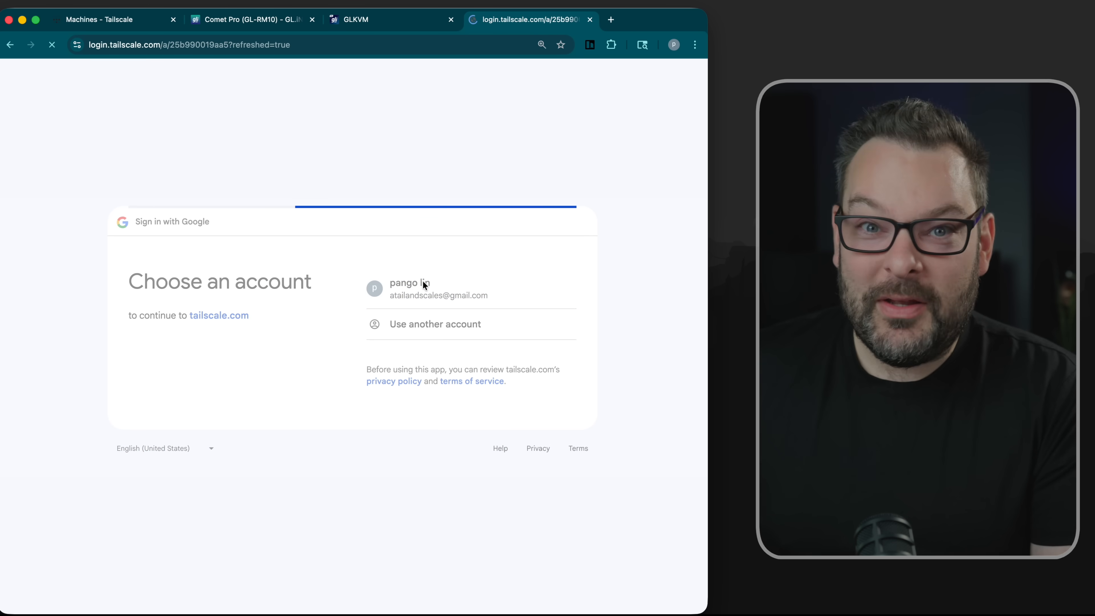
# - Connect glkvm to the personal tailnet and find it in the Machines list
pyautogui.click(424, 289)
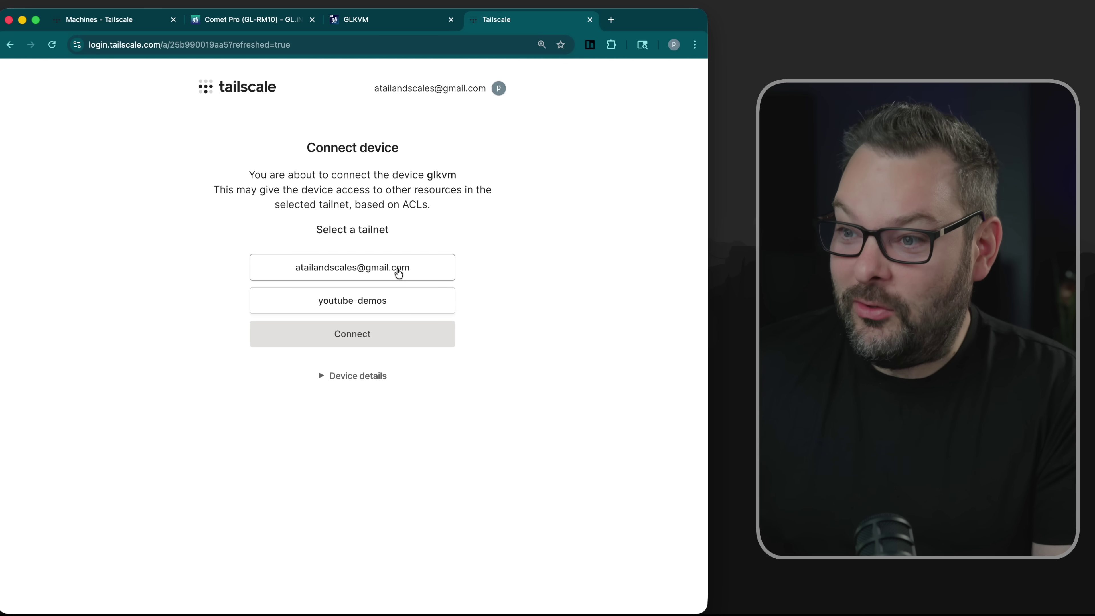
pyautogui.click(352, 334)
pyautogui.write('g')
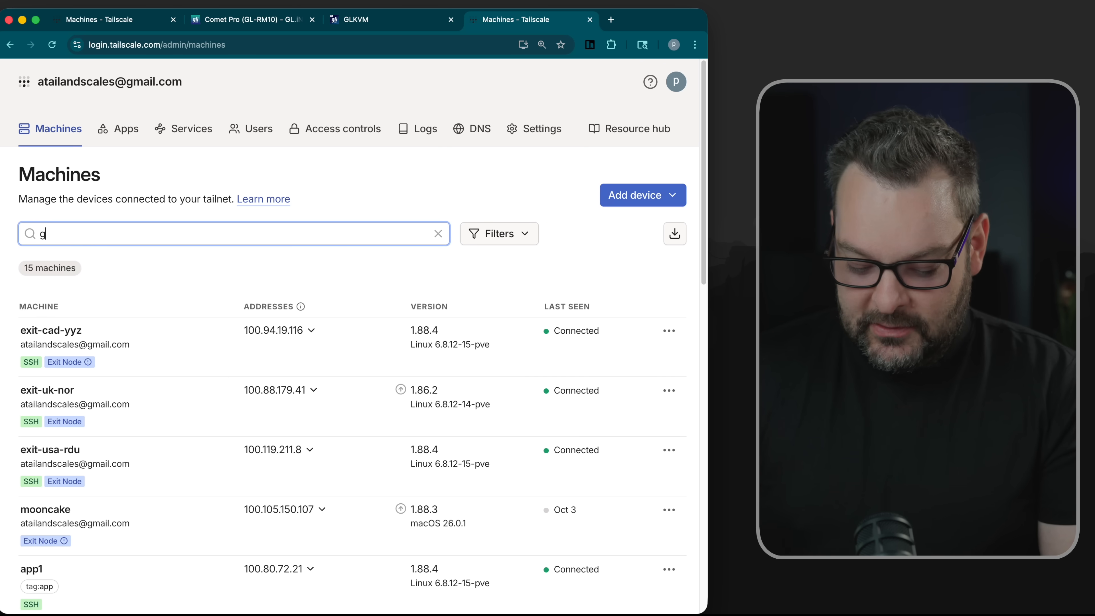
pyautogui.write('lkvm')
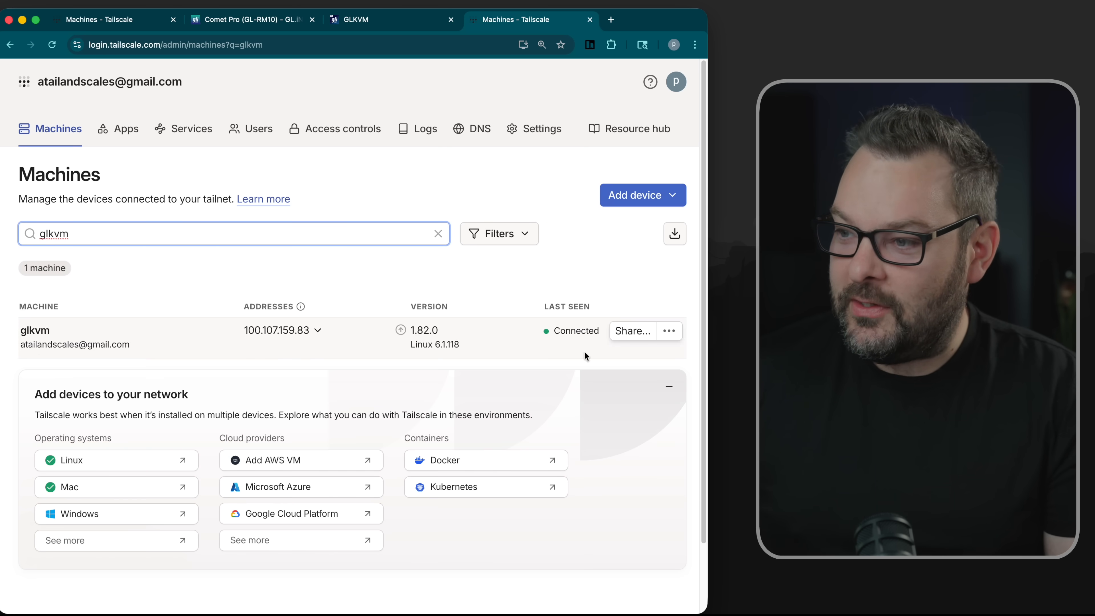
# - Rename the glkvm machine to 'comet' and open its comet address
pyautogui.click(669, 331)
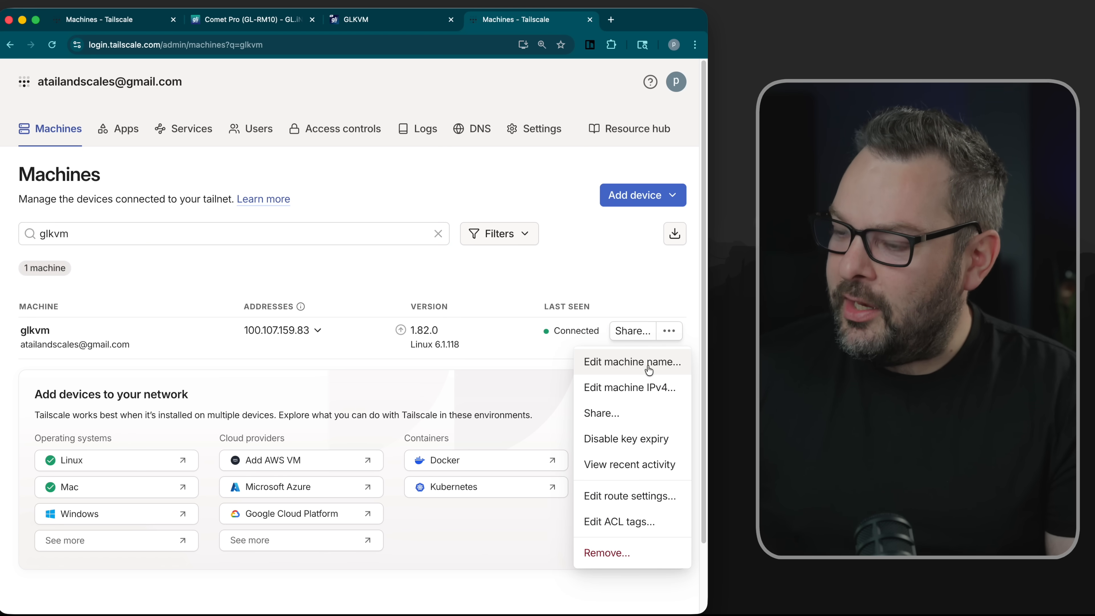
pyautogui.click(632, 361)
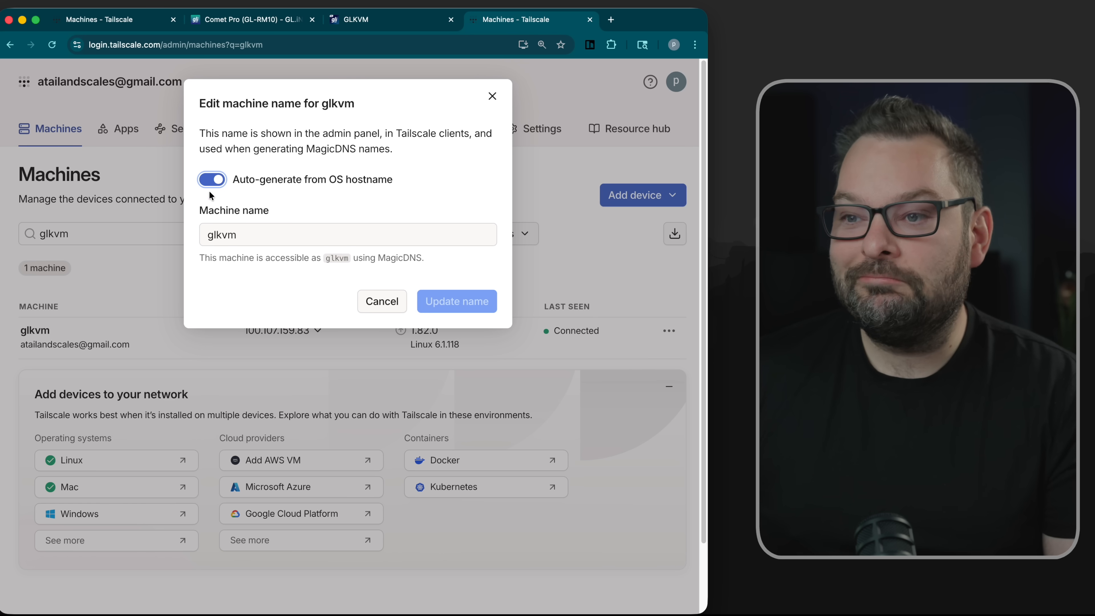
pyautogui.write('comet')
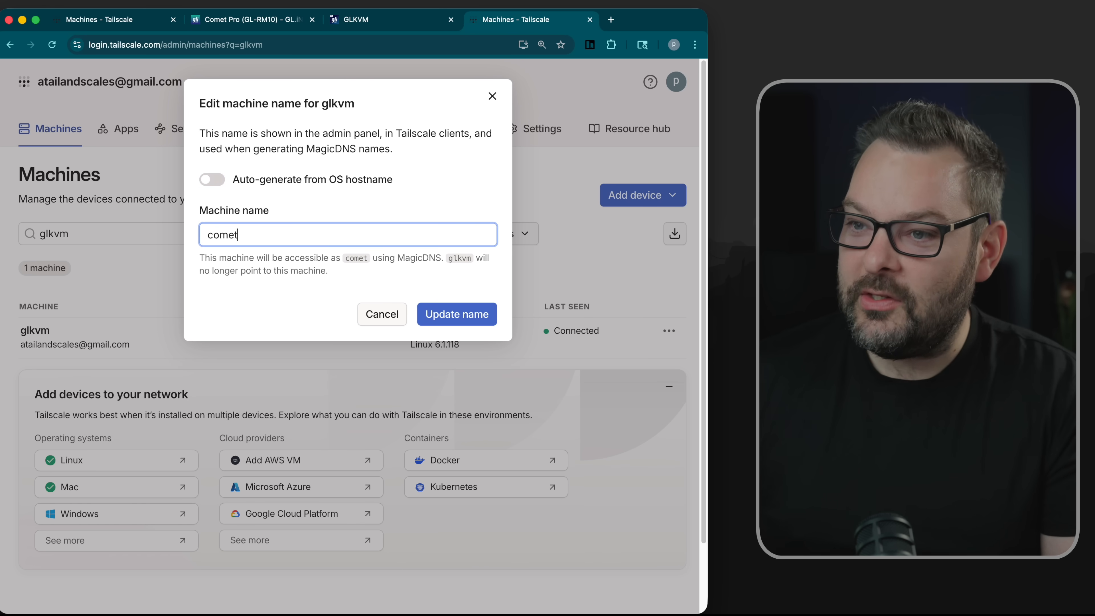
pyautogui.click(457, 314)
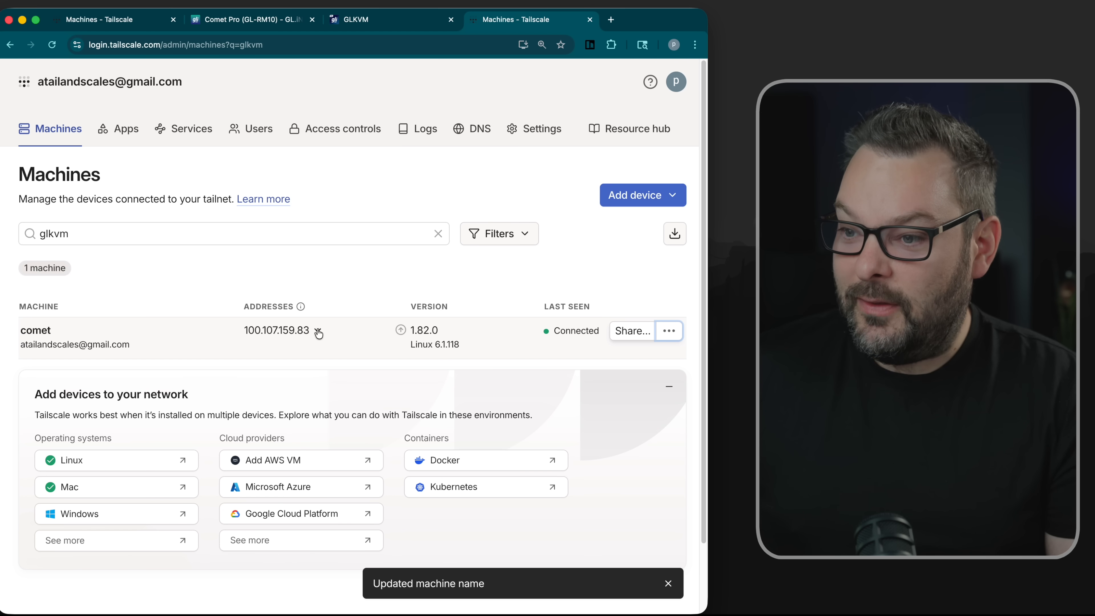
pyautogui.click(318, 331)
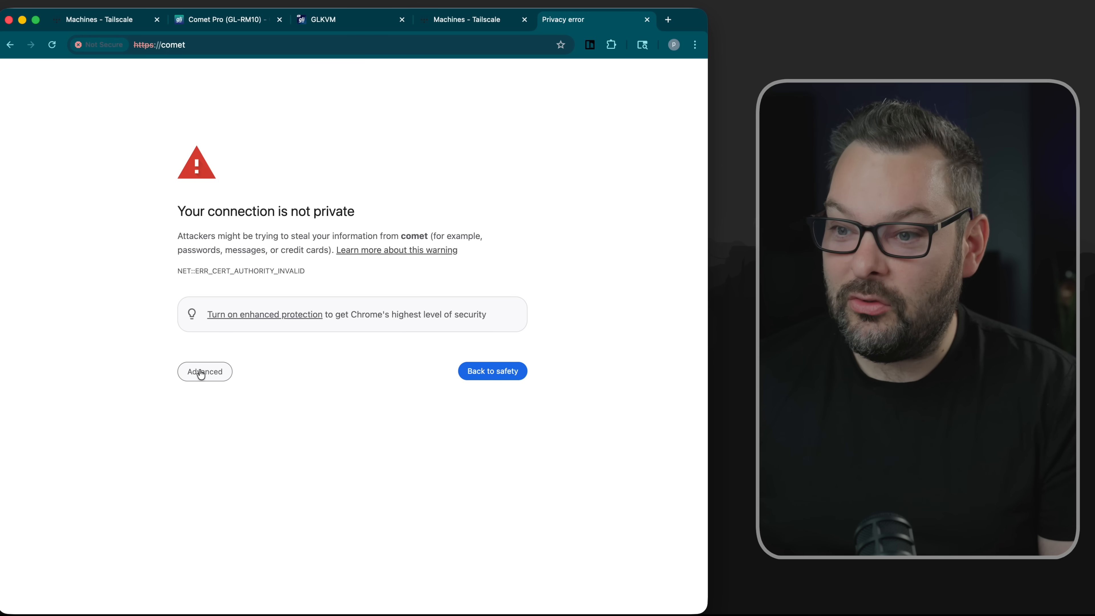
pyautogui.click(204, 371)
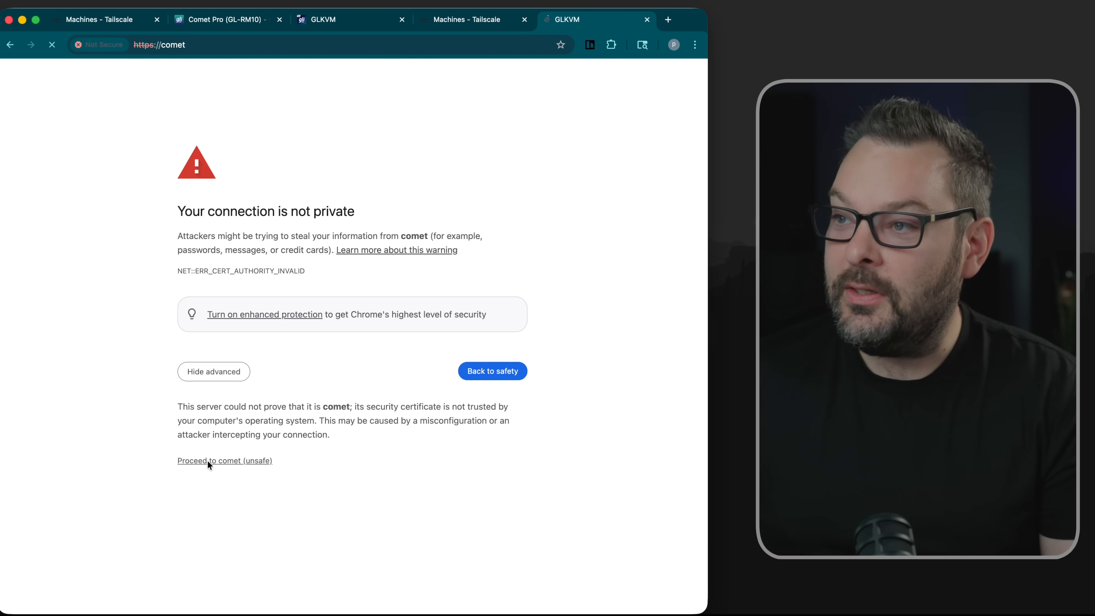
pyautogui.click(210, 460)
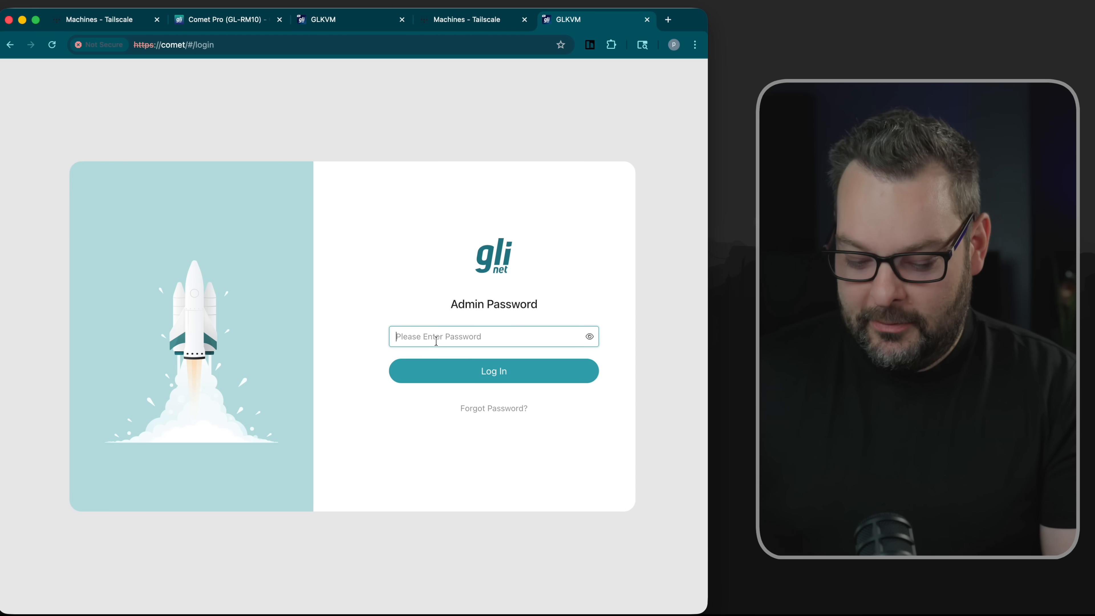
pyautogui.click(493, 371)
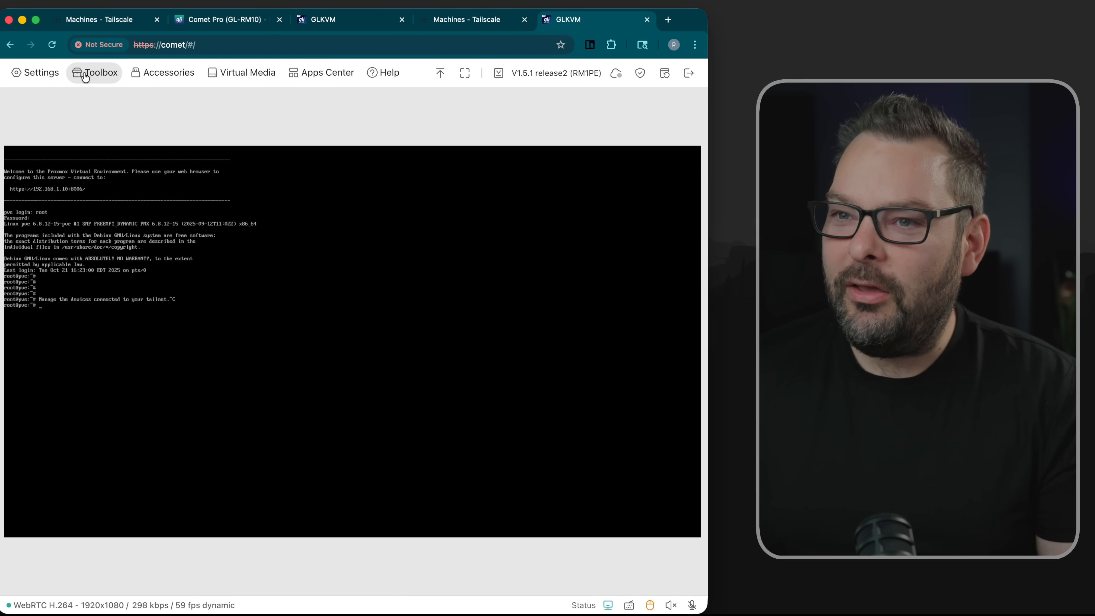
pyautogui.click(326, 72)
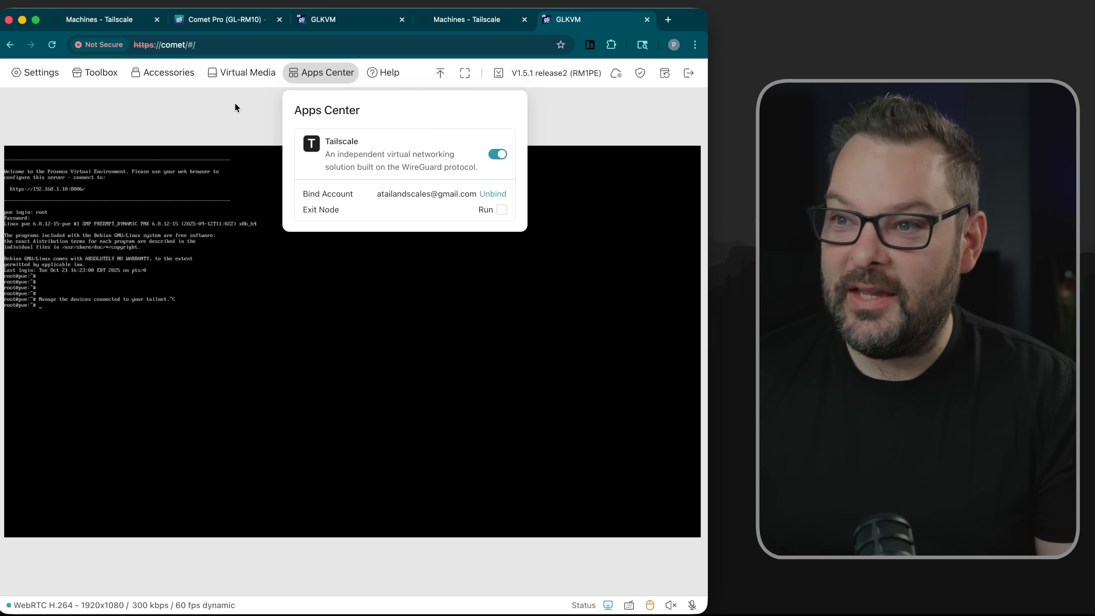
# - In Terminal Access check port 443 with 'ss -tunalp', run 'tailscale serve --bg 443' and open the printed ts.net URL
pyautogui.click(95, 73)
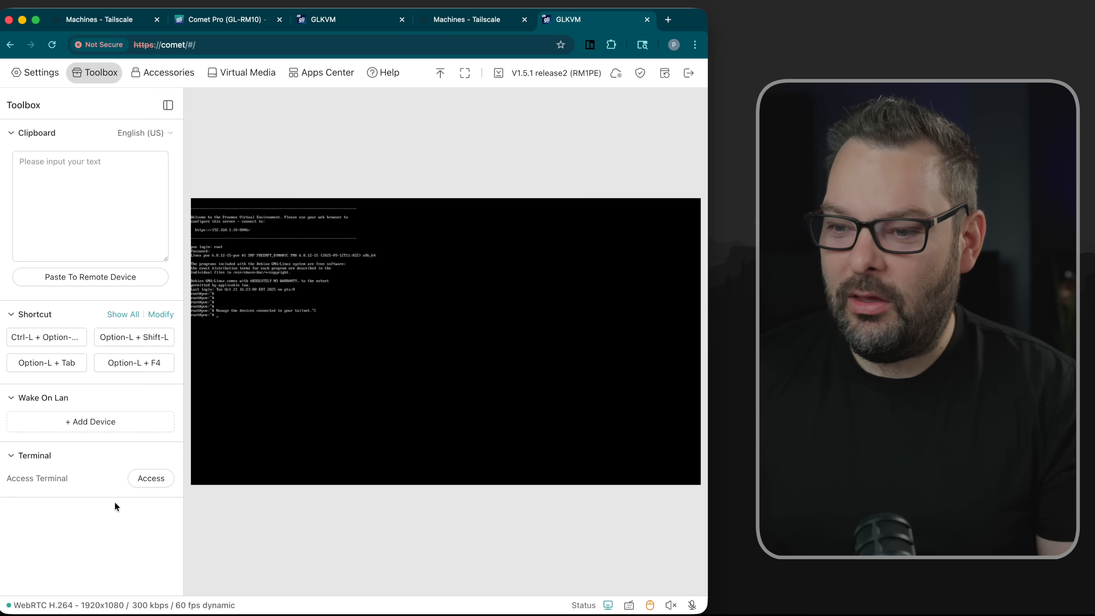
pyautogui.click(150, 478)
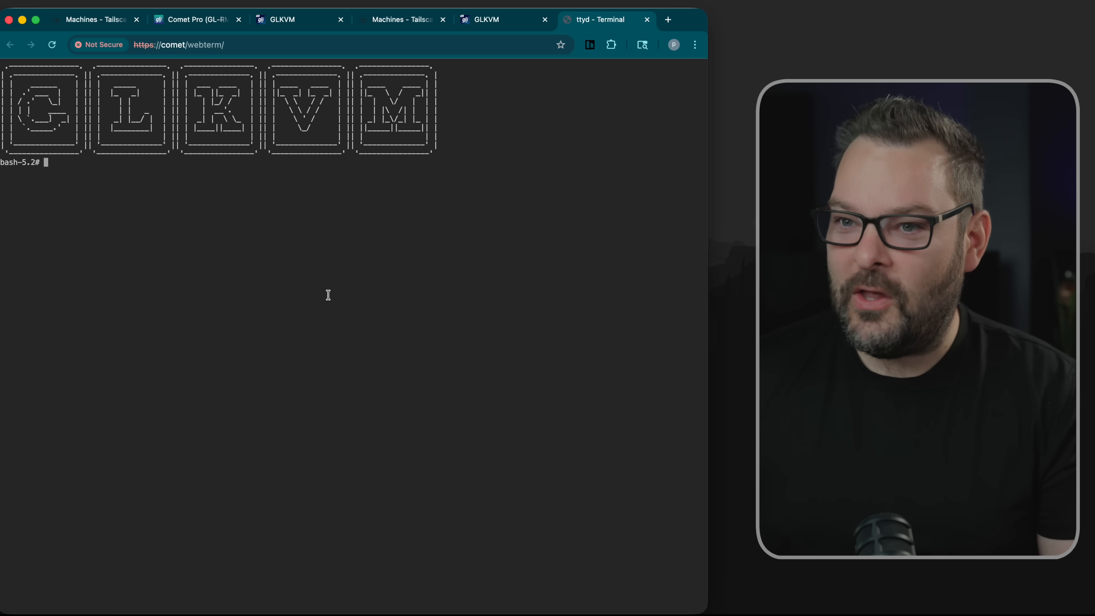
pyautogui.write('tailscale serve --bg')
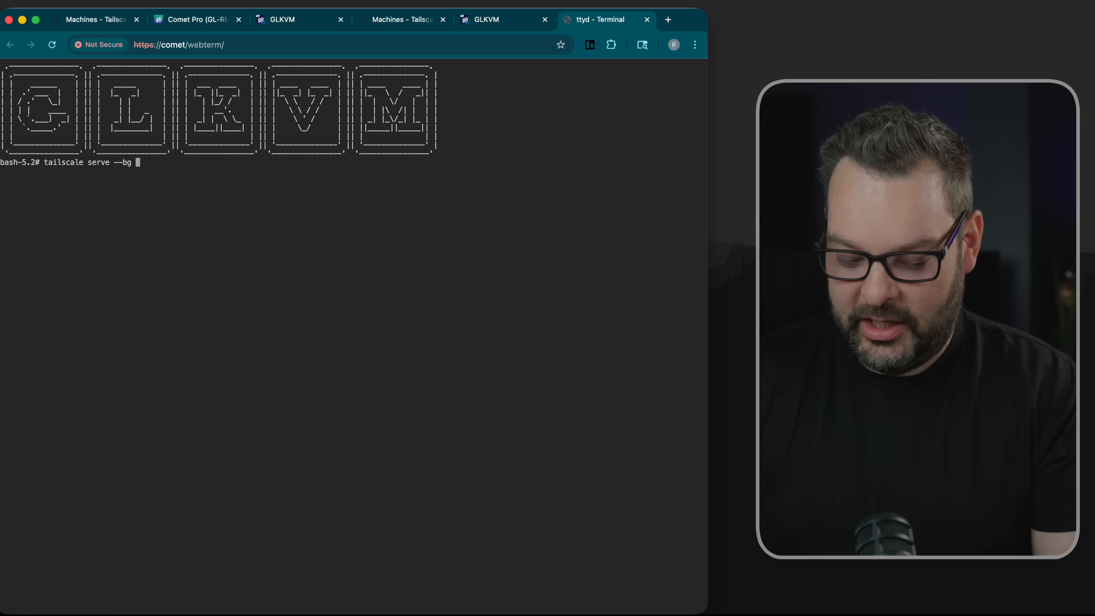
pyautogui.write('443')
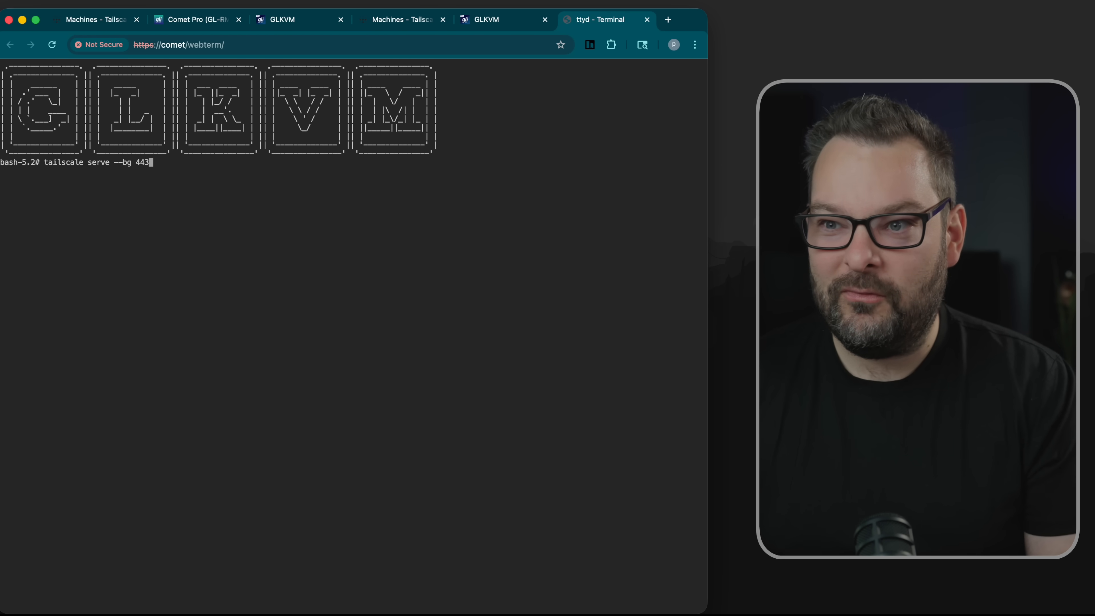
pyautogui.press('Ctrl+c')
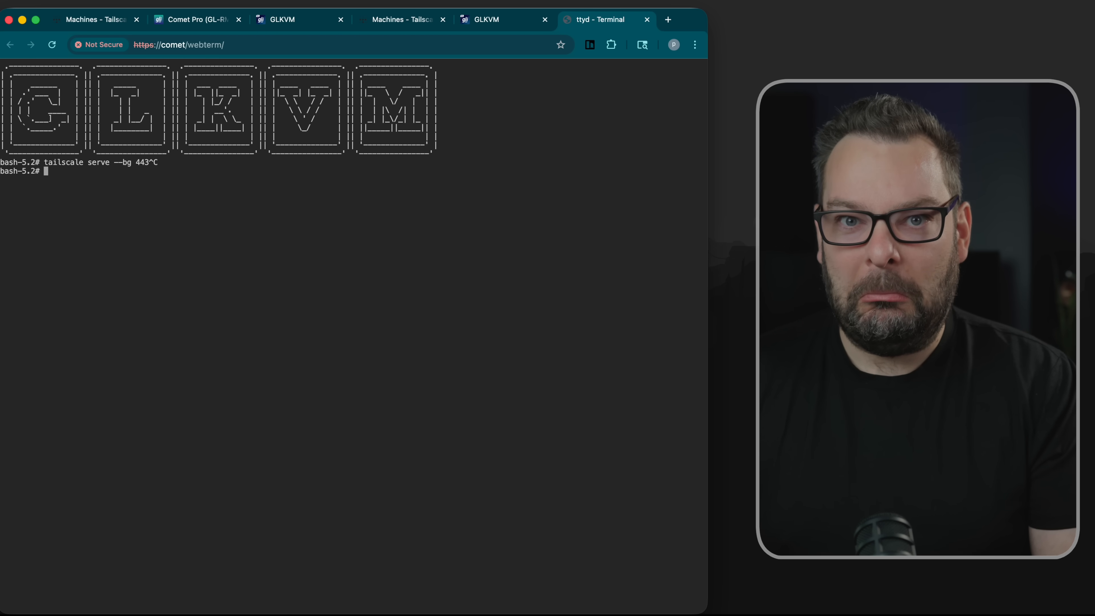
pyautogui.write('ss -tunalp | grep 443')
pyautogui.write('tailscale serve --bg 443')
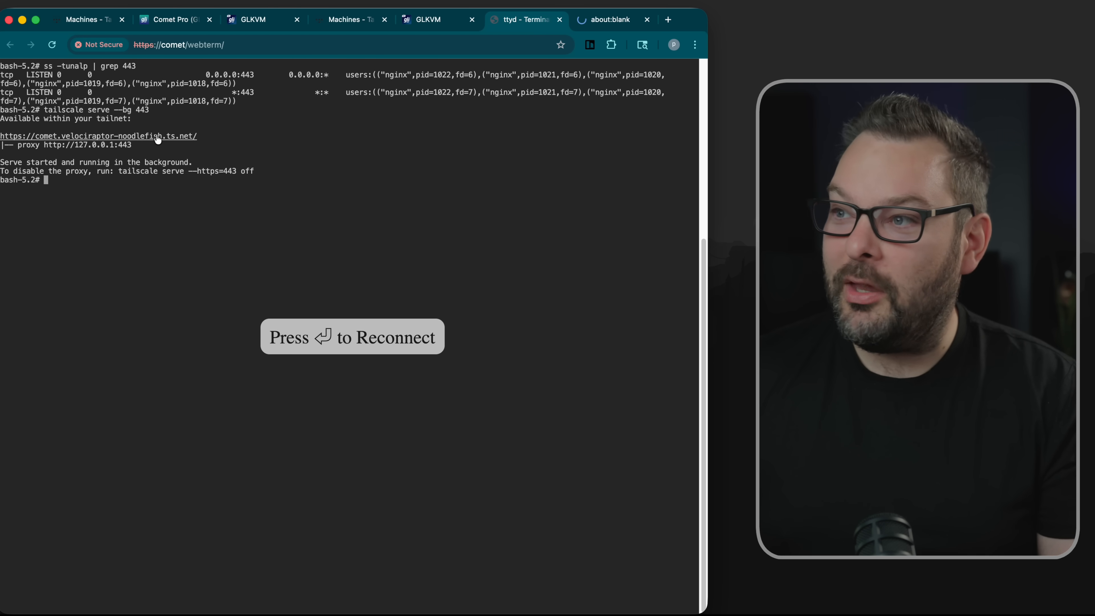
pyautogui.click(608, 20)
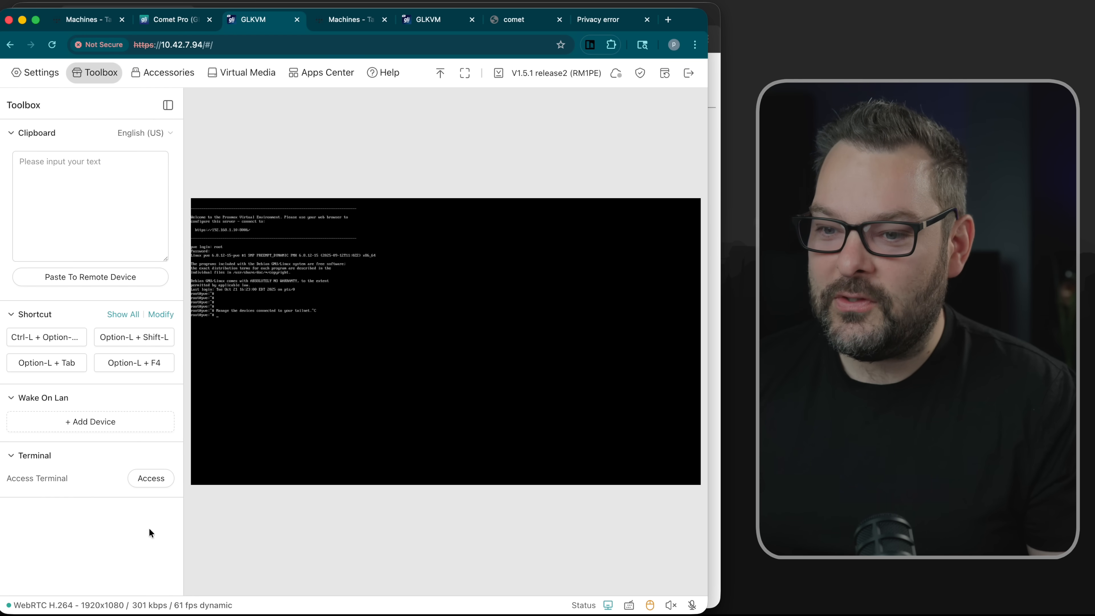
# - Consult the Tailscale serve docs and run 'tailscale serve --bg https+insecure://localhost:443'
pyautogui.click(151, 478)
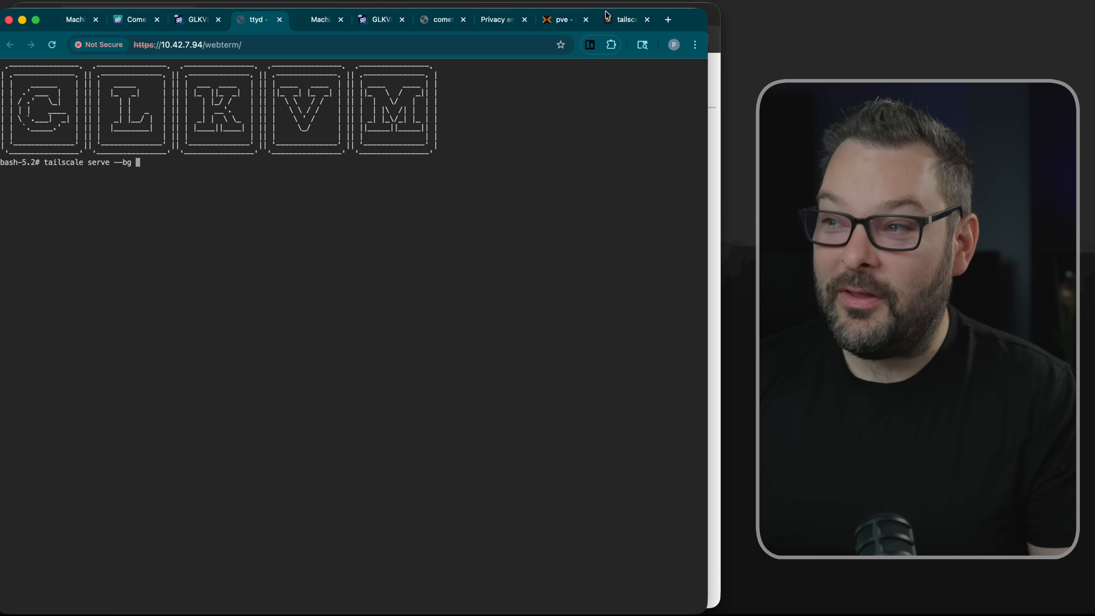
pyautogui.click(624, 19)
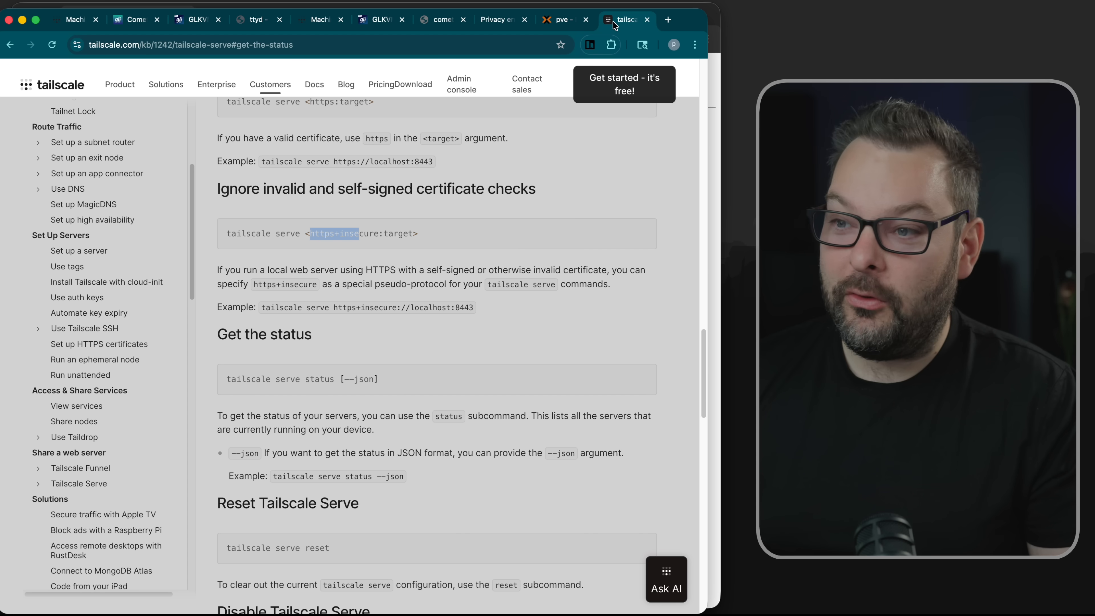
pyautogui.moveTo(447, 253)
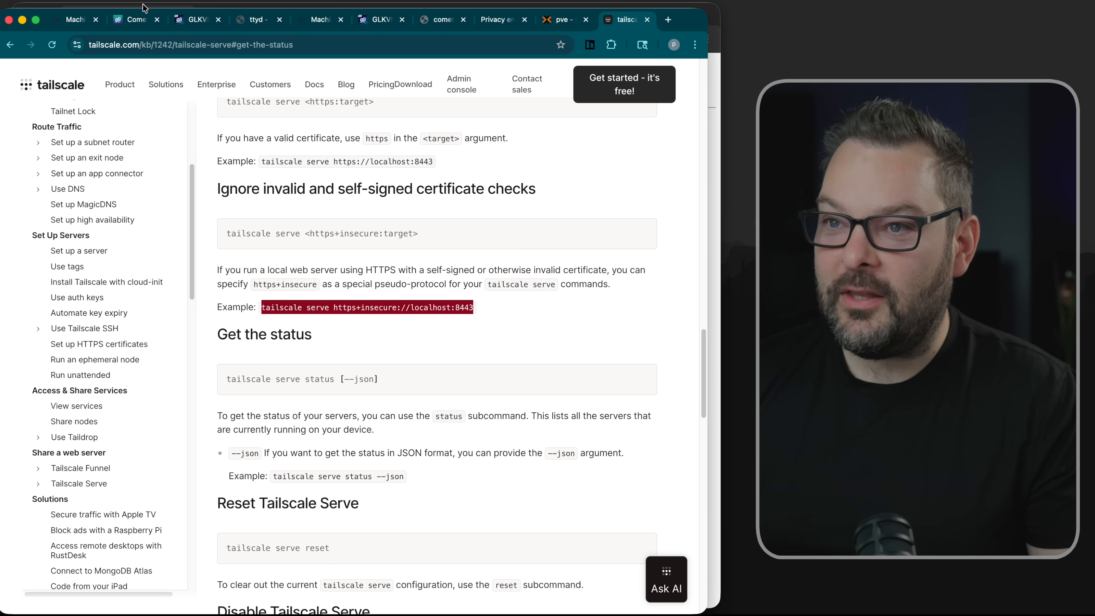
pyautogui.click(255, 20)
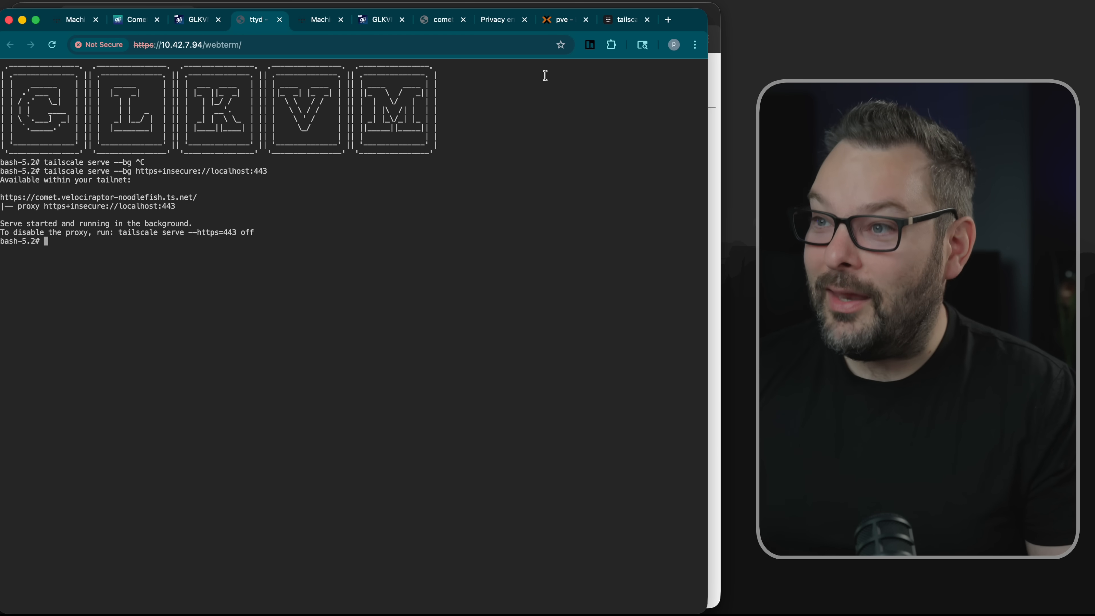
# - View the comet ts.net page showing the certificate privacy error, then return to the KVM and terminal tabs
pyautogui.click(497, 19)
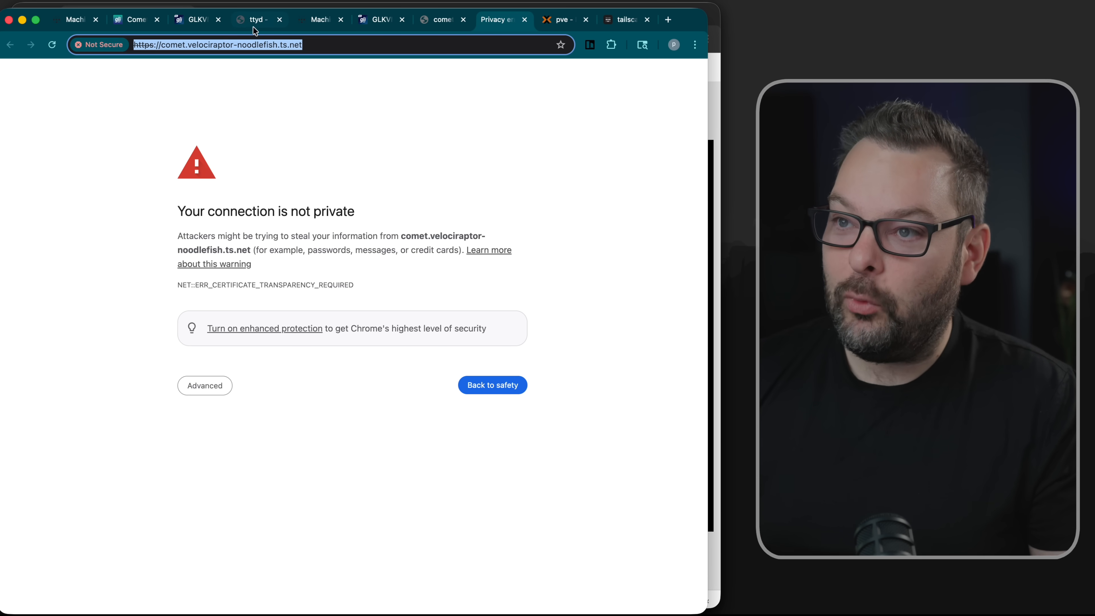
pyautogui.click(256, 20)
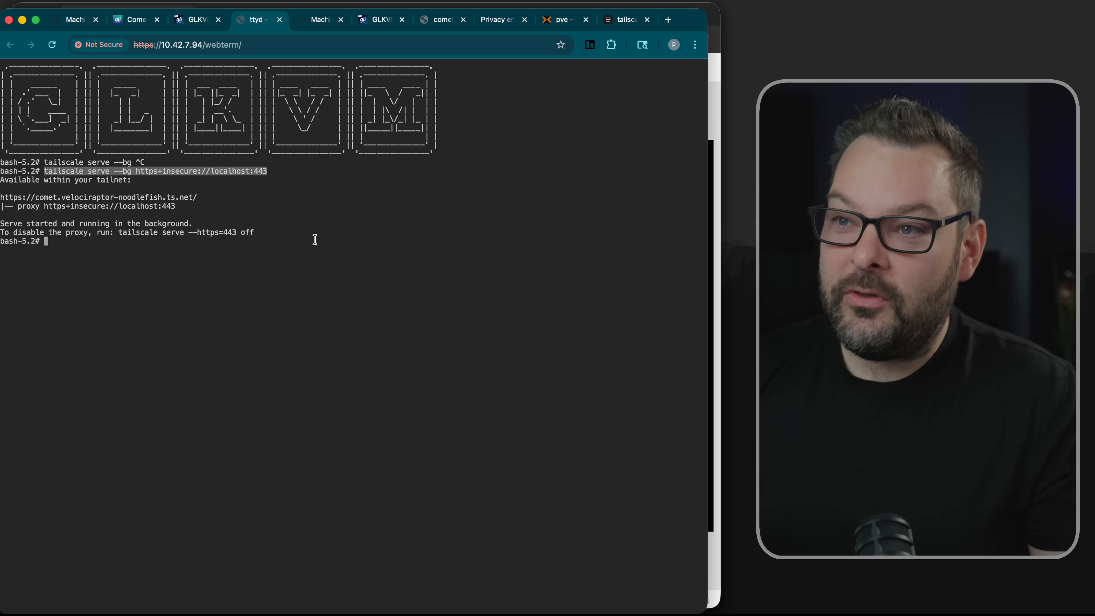
pyautogui.click(191, 20)
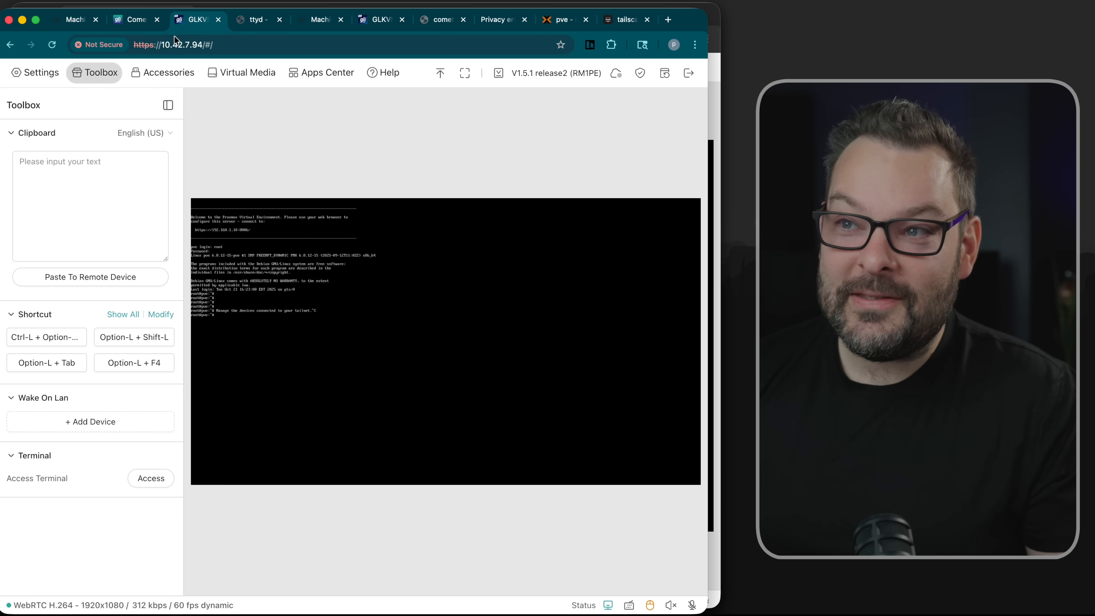
pyautogui.click(255, 20)
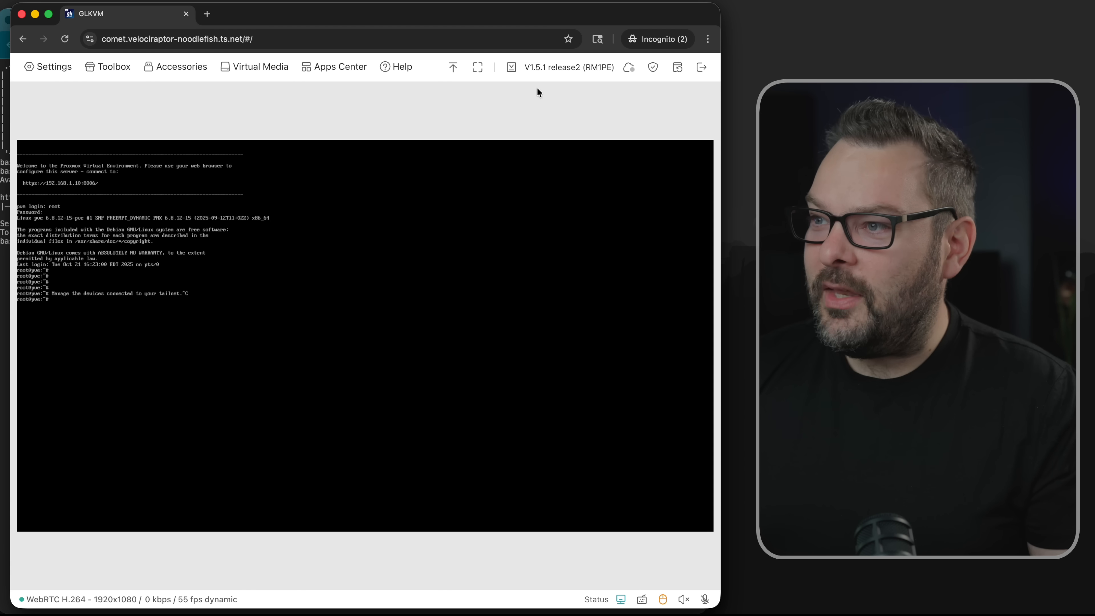
pyautogui.moveTo(627, 68)
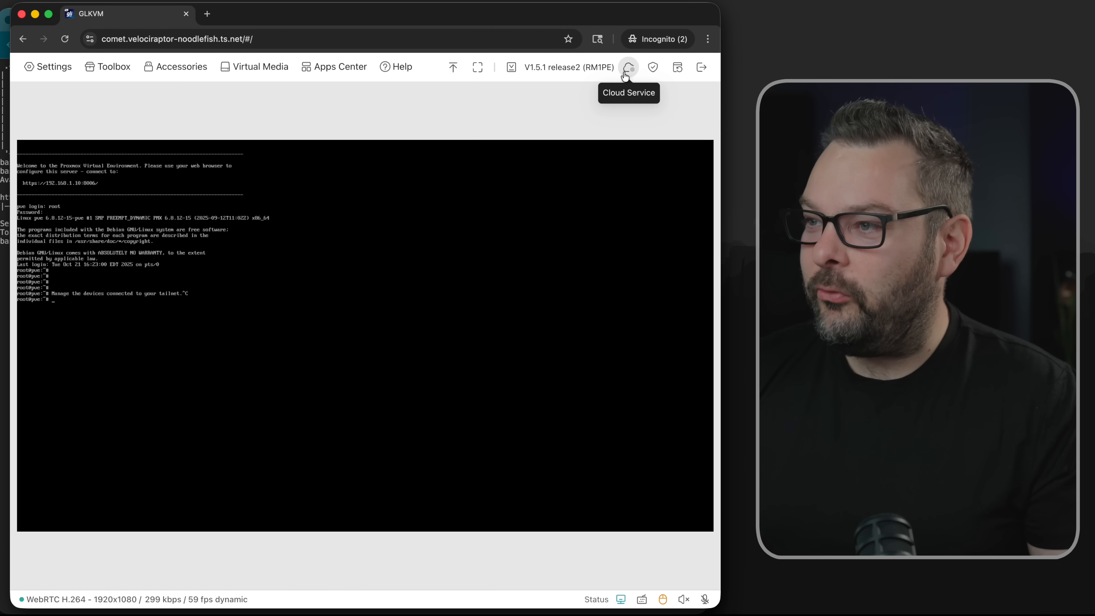
# - View and dismiss the Cloud Service remote-access notice on the KVM loaded via the ts.net address
pyautogui.click(629, 68)
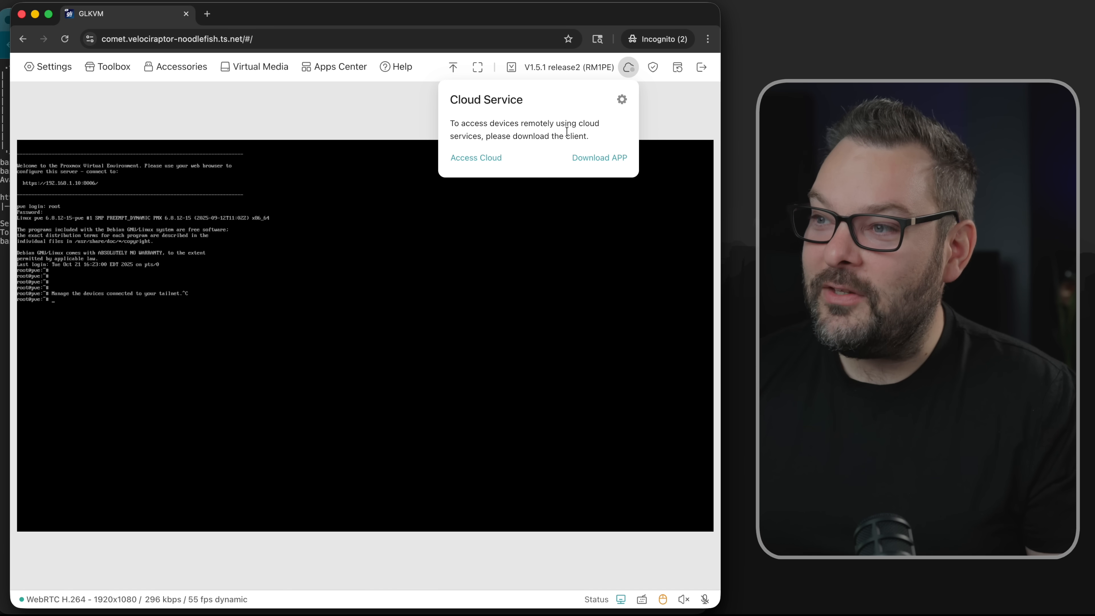
pyautogui.click(621, 99)
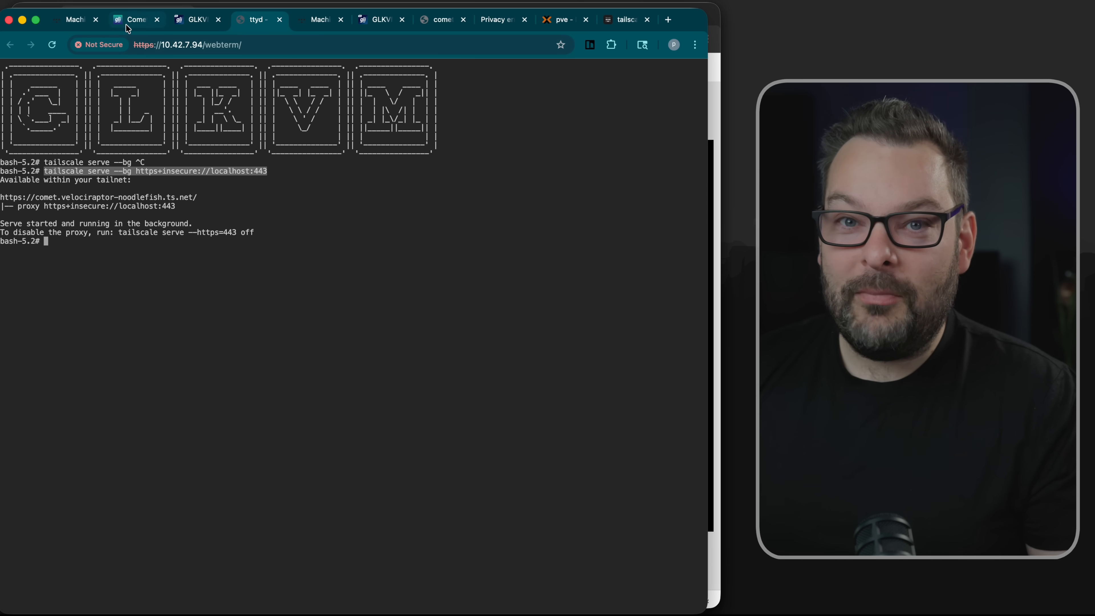
# - Show the Comet Pro page's hardware feature tiles (quad-core CPU, 32GB eMMC)
pyautogui.click(134, 20)
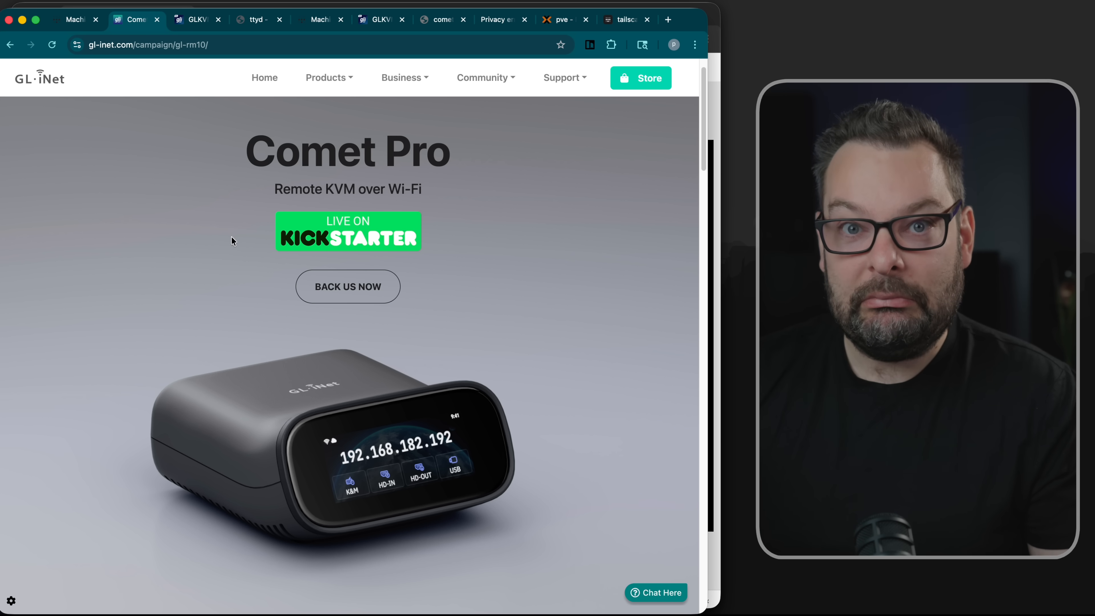
pyautogui.scroll(-3)
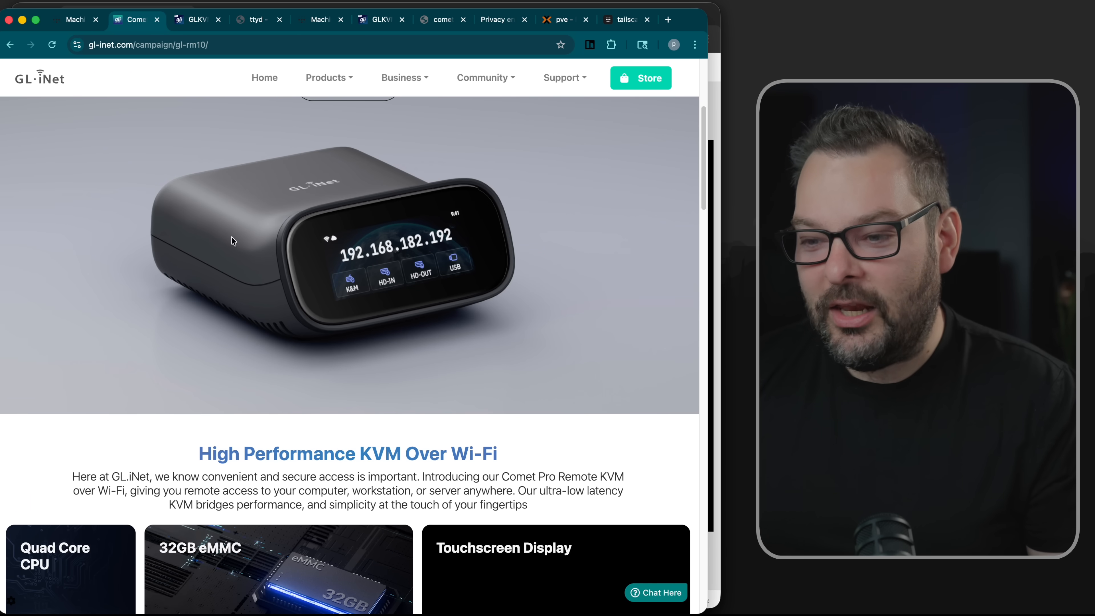
pyautogui.scroll(-3)
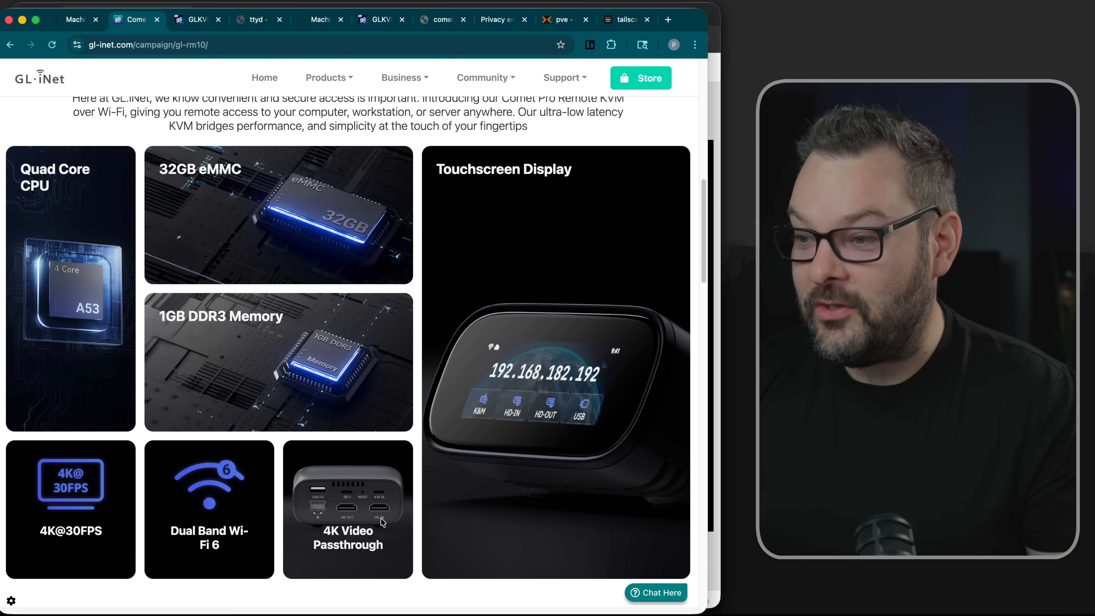
pyautogui.moveTo(507, 427)
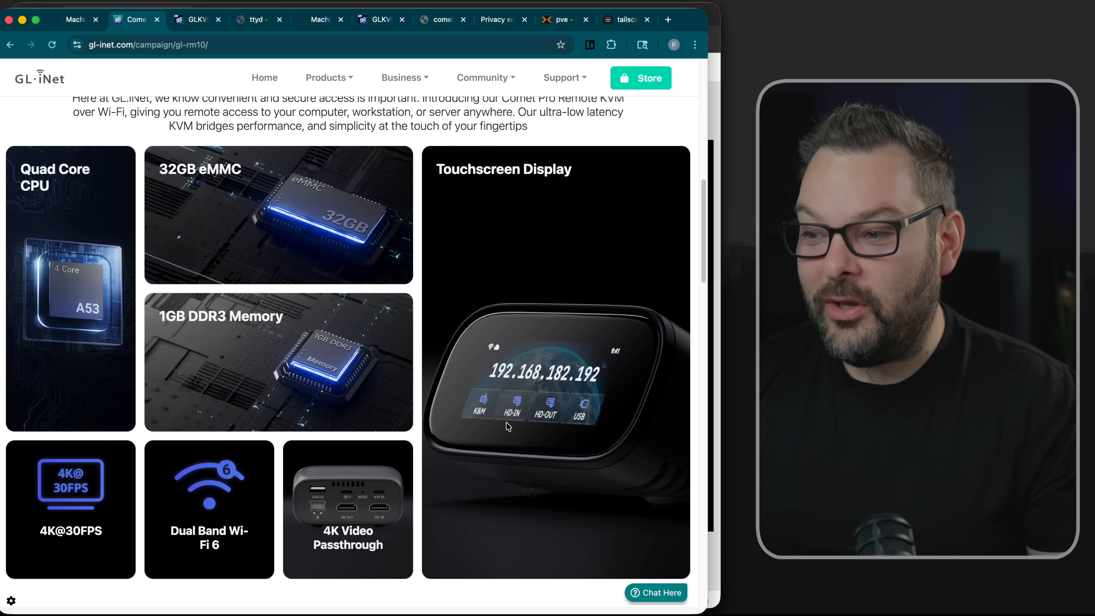